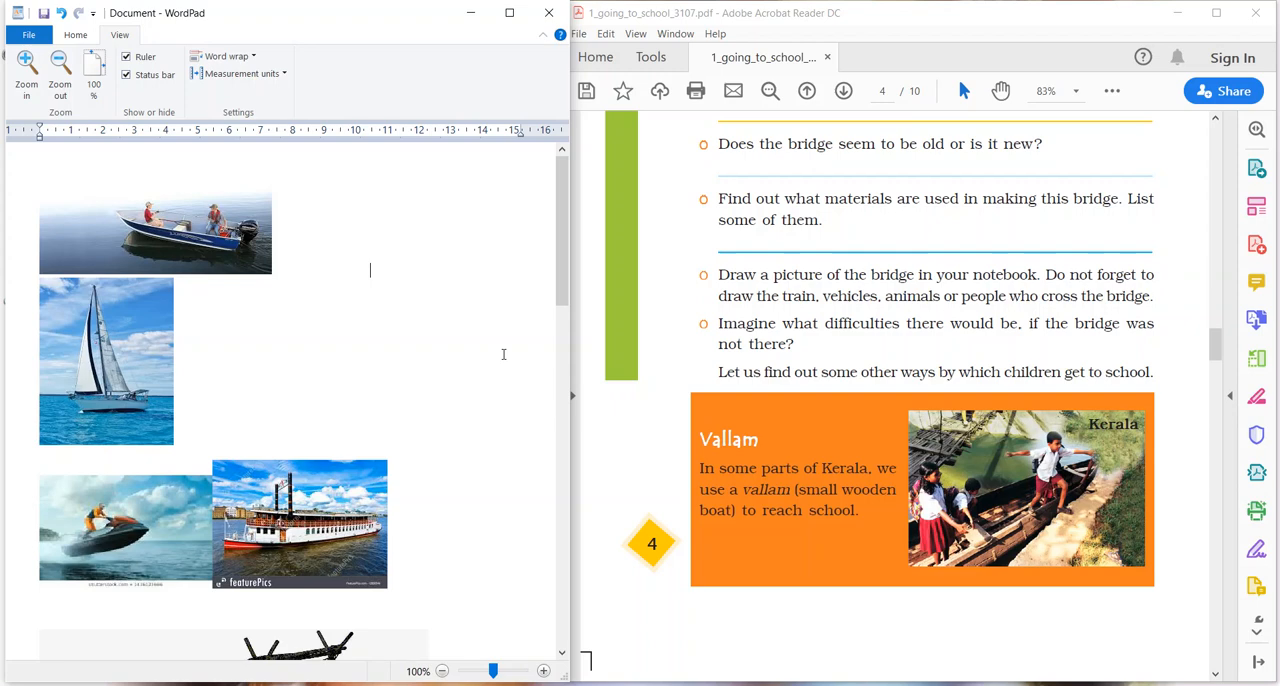
{"action": "mouse_move", "coordinate": [674, 472]}
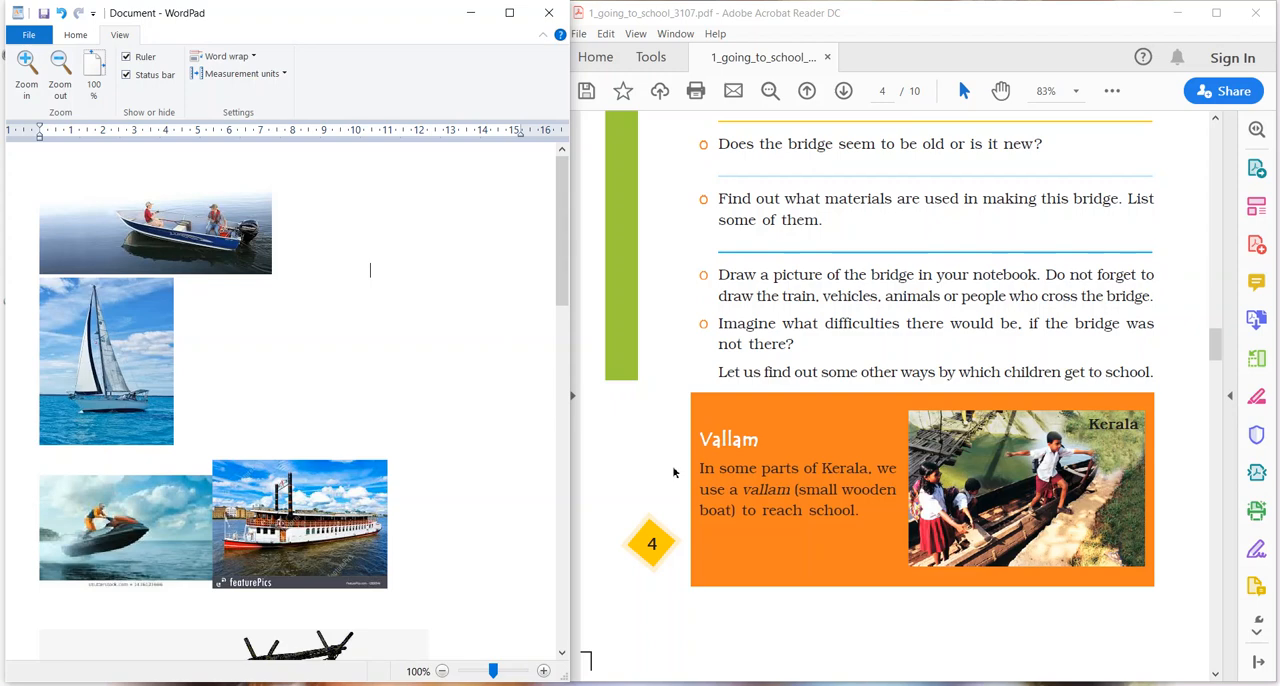
{"action": "mouse_move", "coordinate": [1144, 422]}
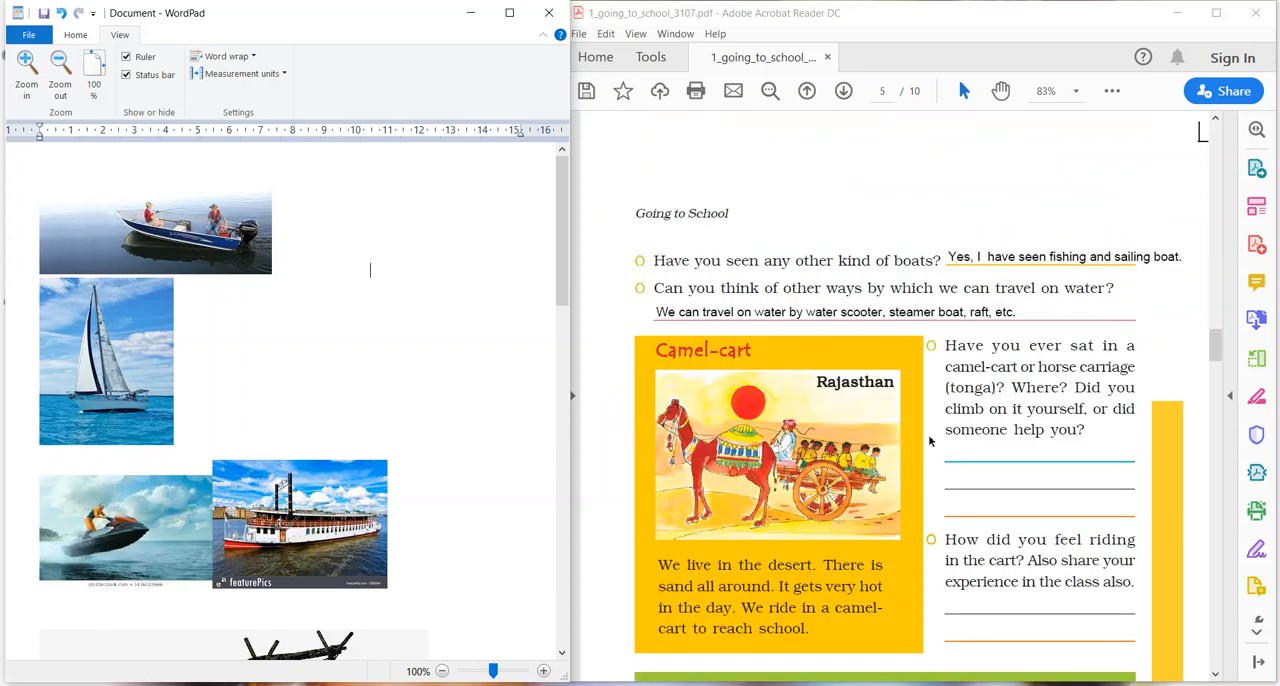
Scroll page 5 down so the Camel-cart section and the Bullock-cart heading show
{"action": "scroll", "scroll_direction": "down", "scroll_amount": 3}
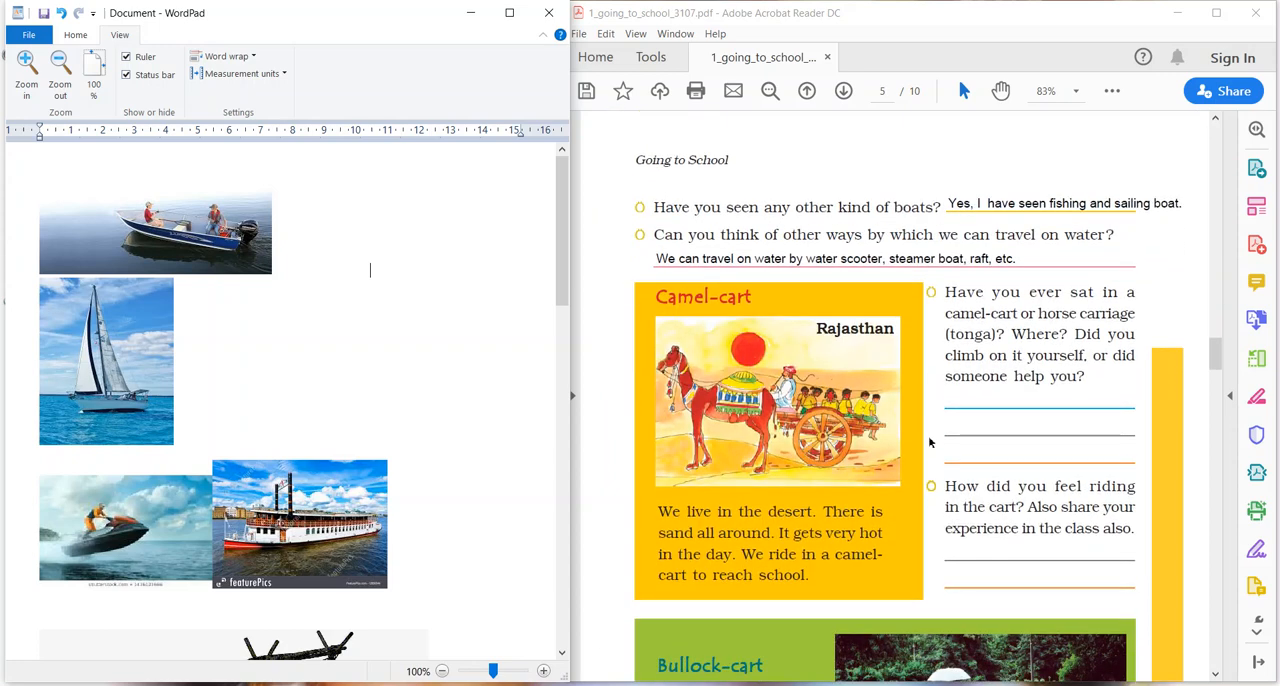
{"action": "scroll", "scroll_direction": "down", "scroll_amount": 3}
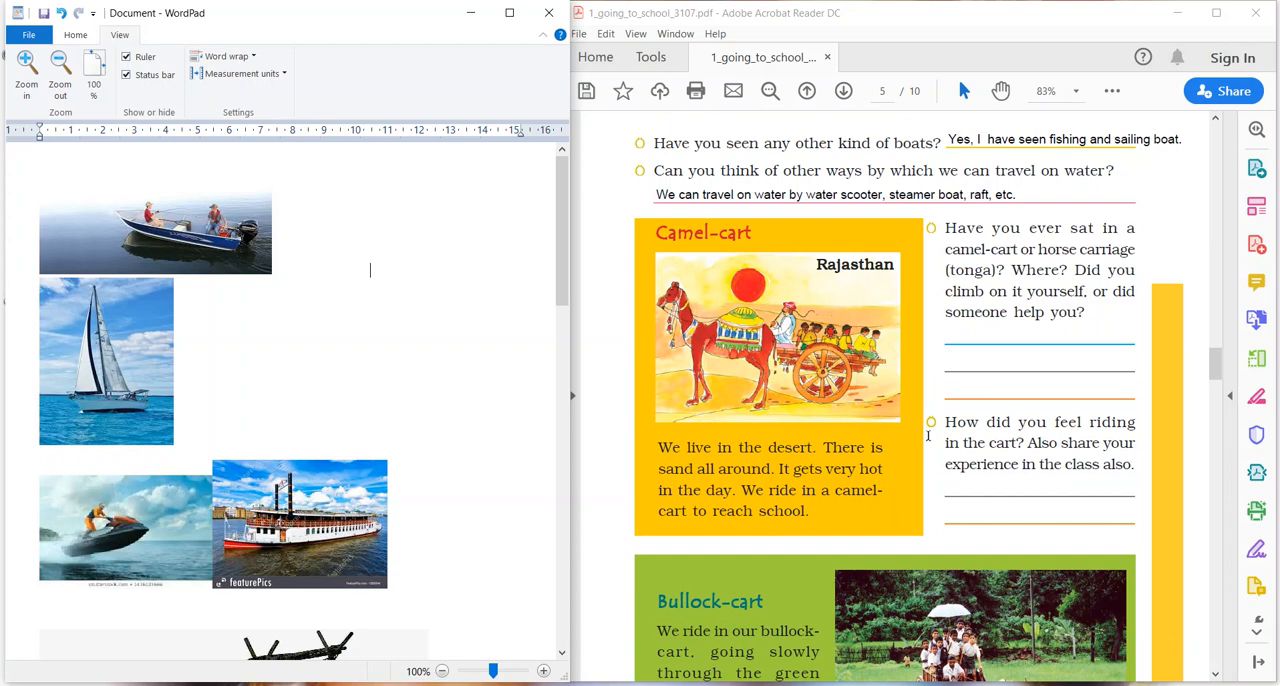
{"action": "mouse_move", "coordinate": [912, 422]}
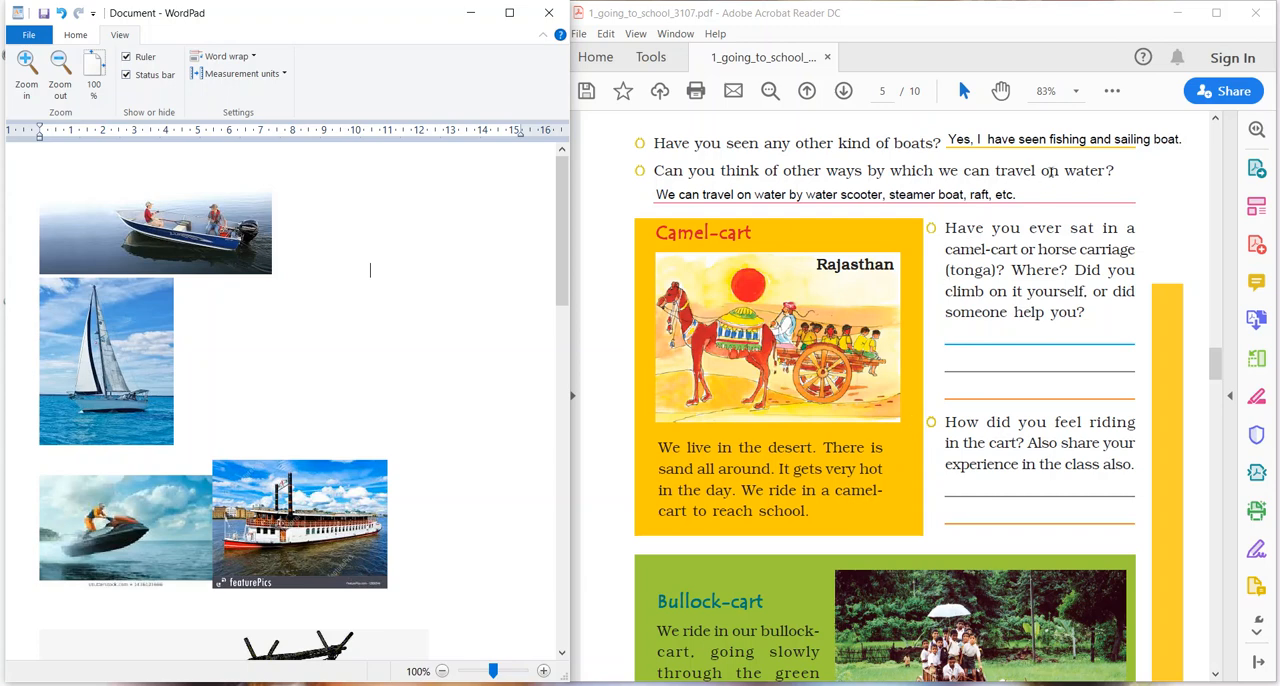
{"action": "mouse_move", "coordinate": [1028, 160]}
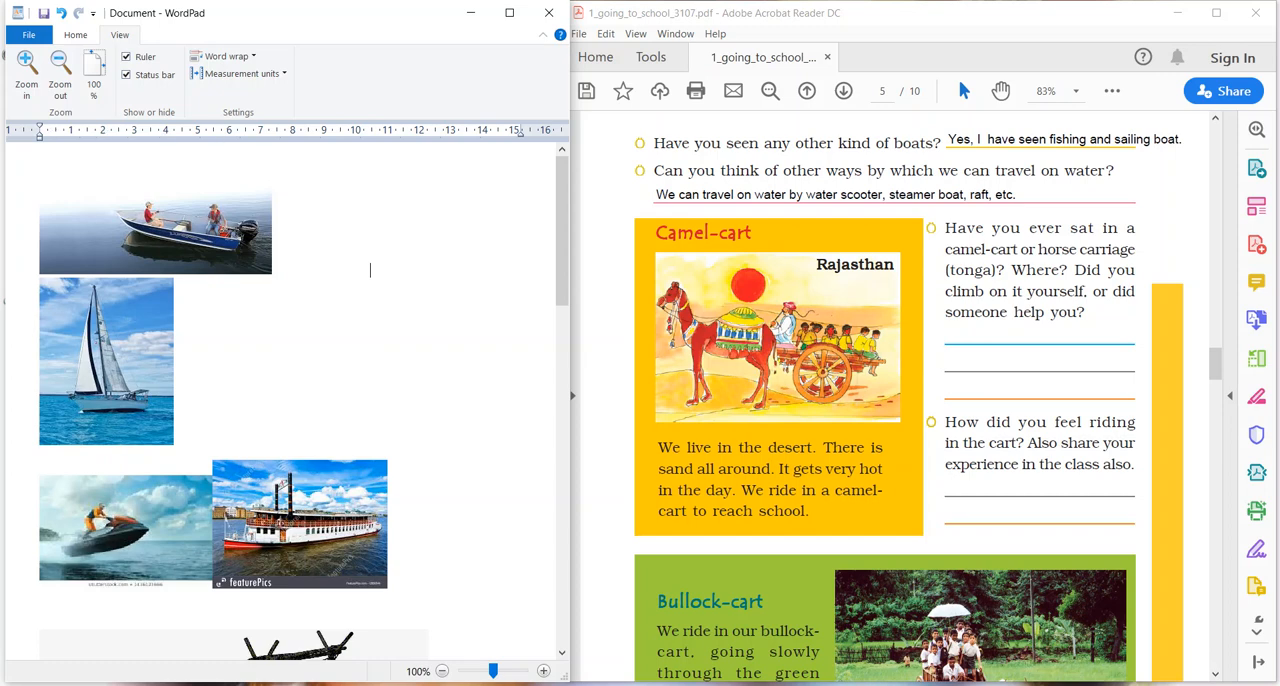
{"action": "mouse_move", "coordinate": [216, 132]}
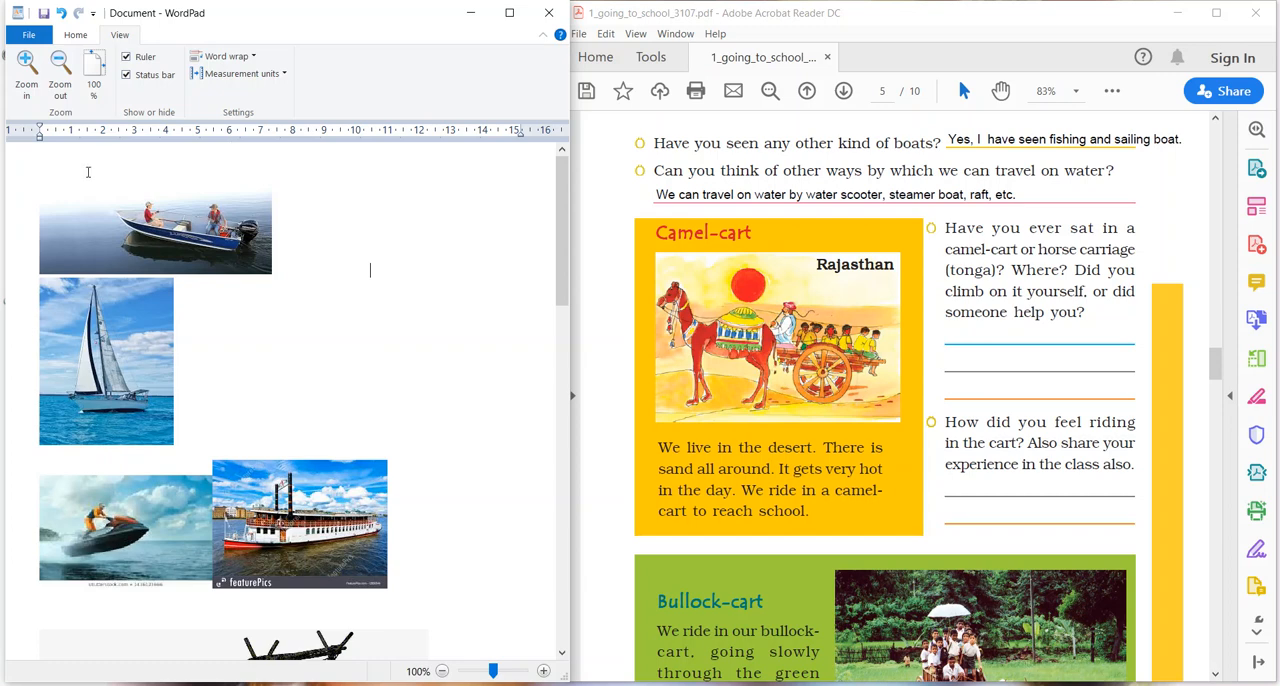
{"action": "mouse_move", "coordinate": [24, 308]}
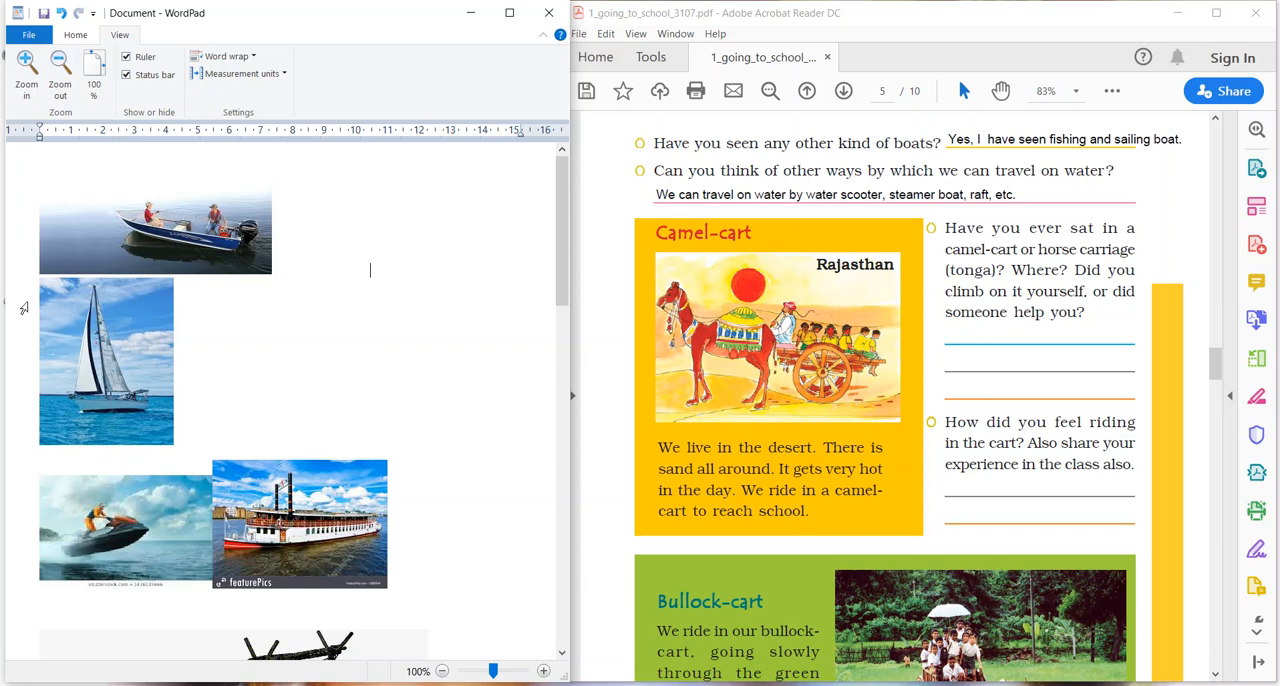
{"action": "mouse_move", "coordinate": [28, 420]}
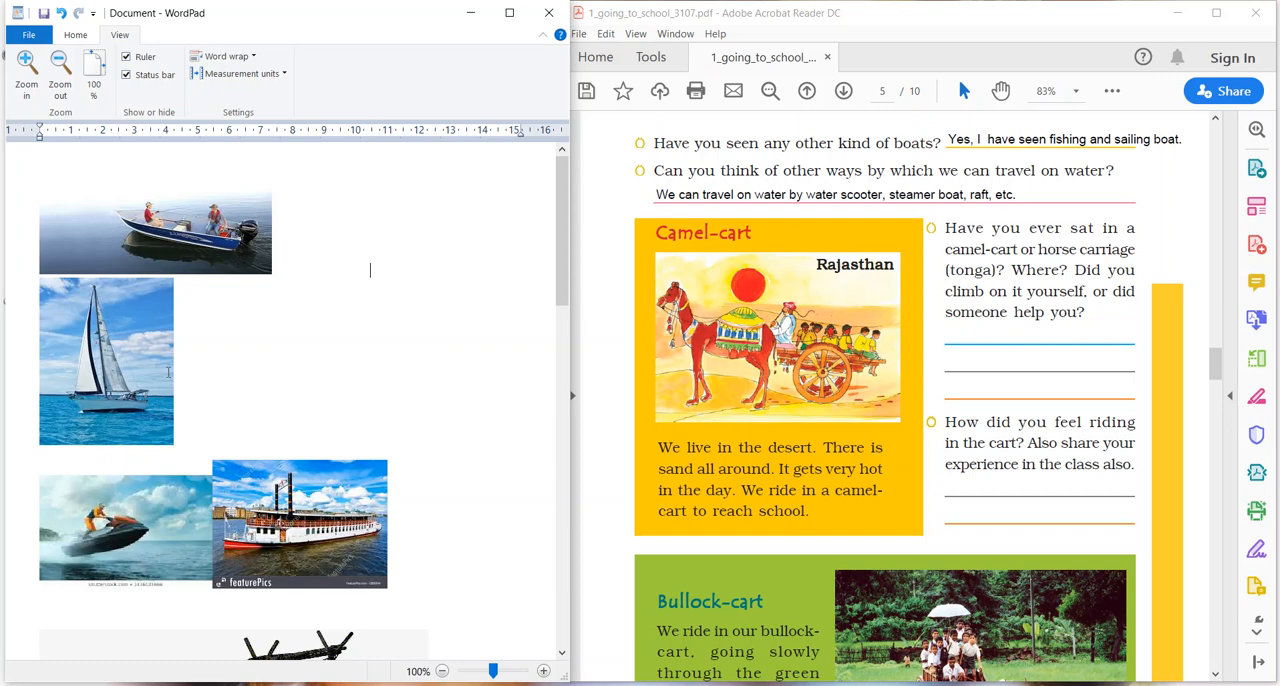
{"action": "mouse_move", "coordinate": [180, 406]}
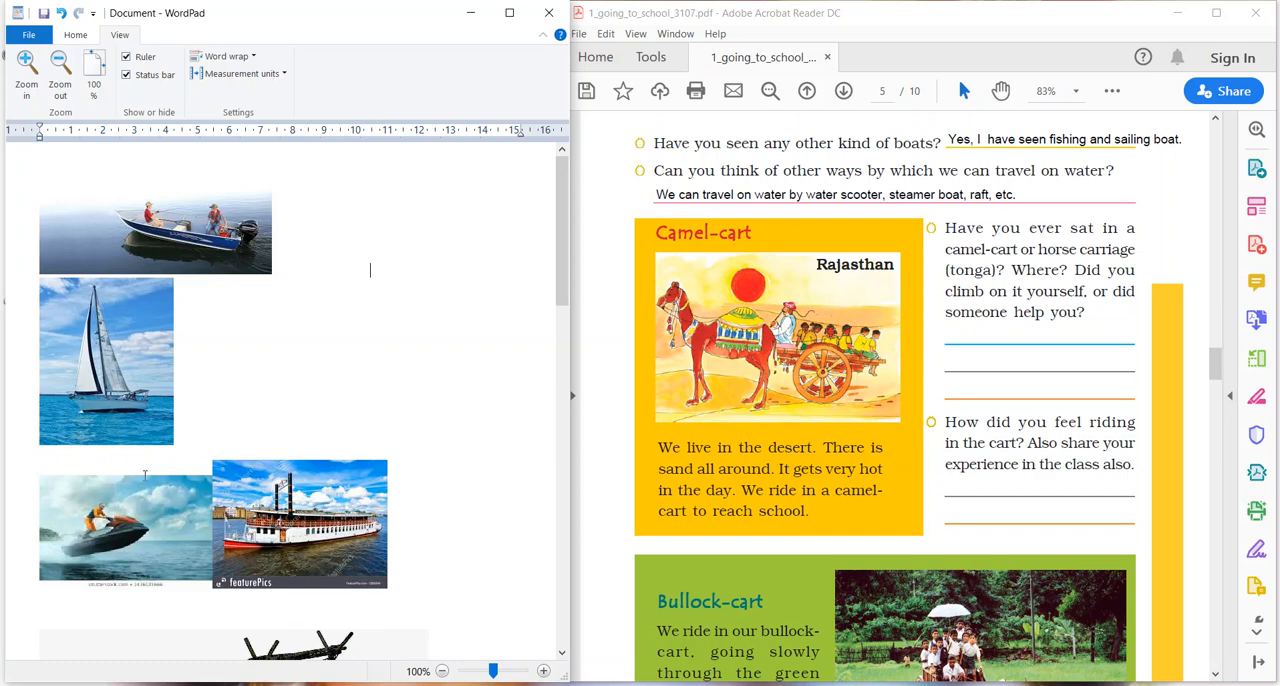
{"action": "mouse_move", "coordinate": [332, 432]}
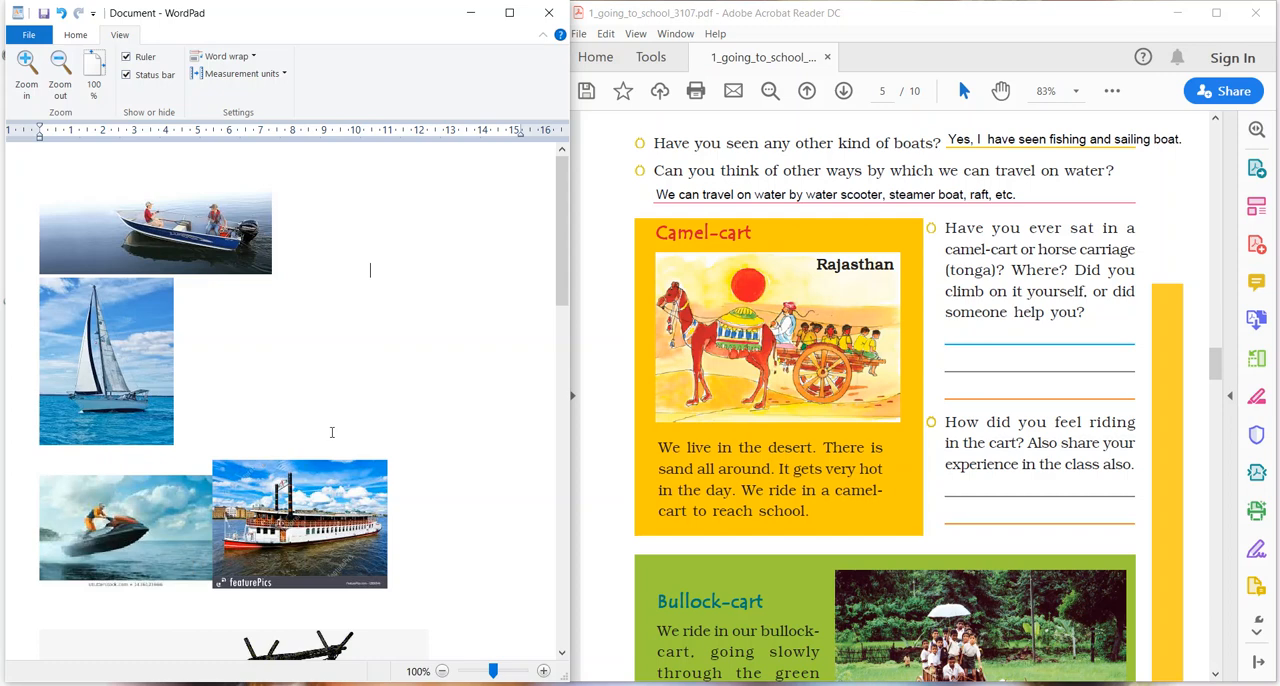
Scroll the WordPad pictures down past the boats to the raft and camel images
{"action": "scroll", "scroll_direction": "down", "scroll_amount": 3}
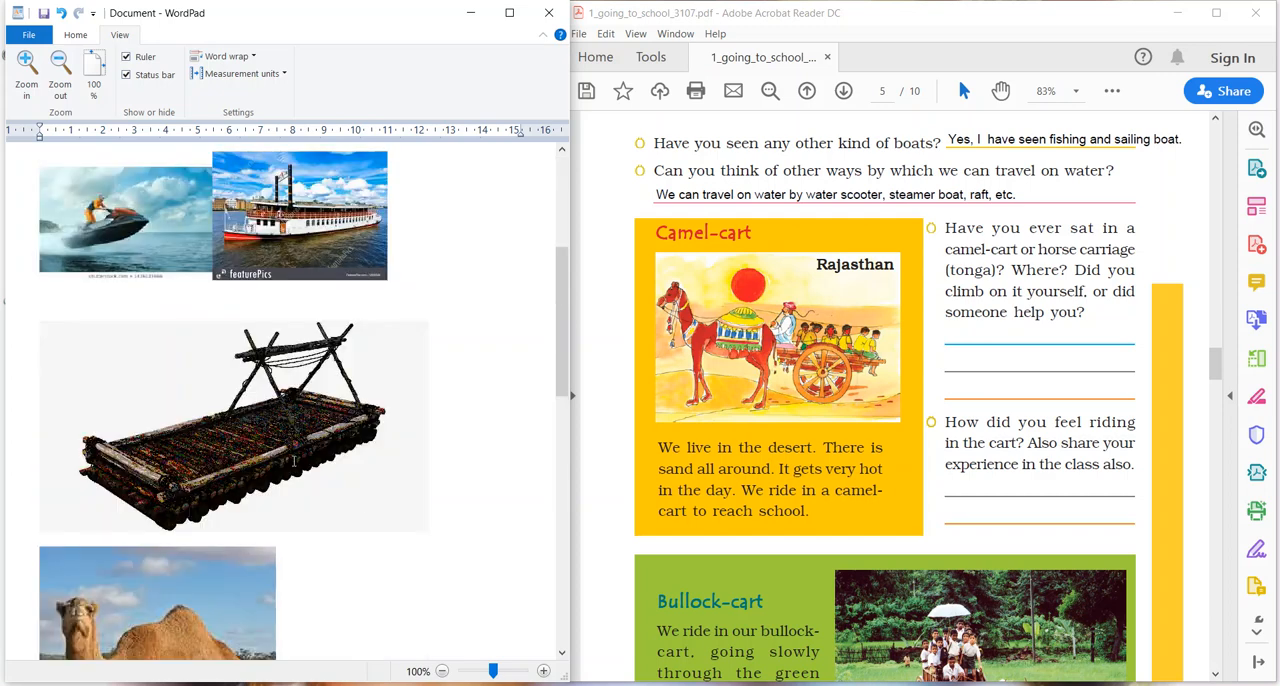
{"action": "mouse_move", "coordinate": [124, 412]}
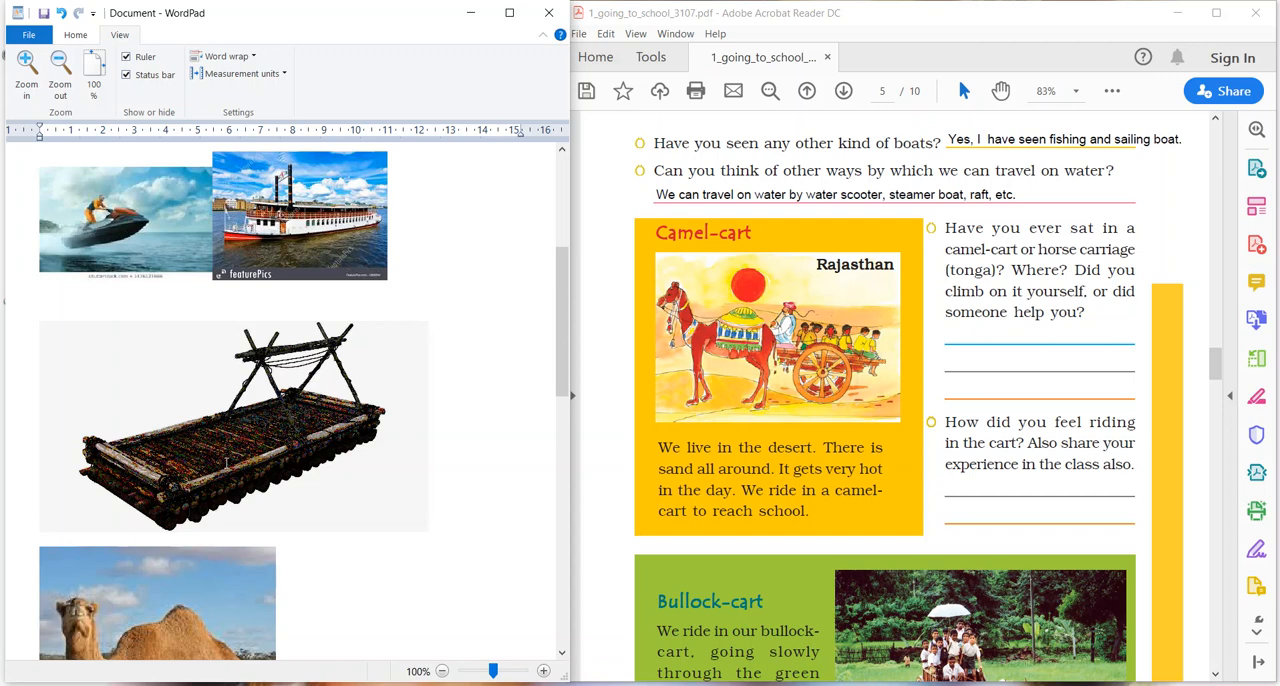
{"action": "scroll", "scroll_direction": "down", "scroll_amount": 3}
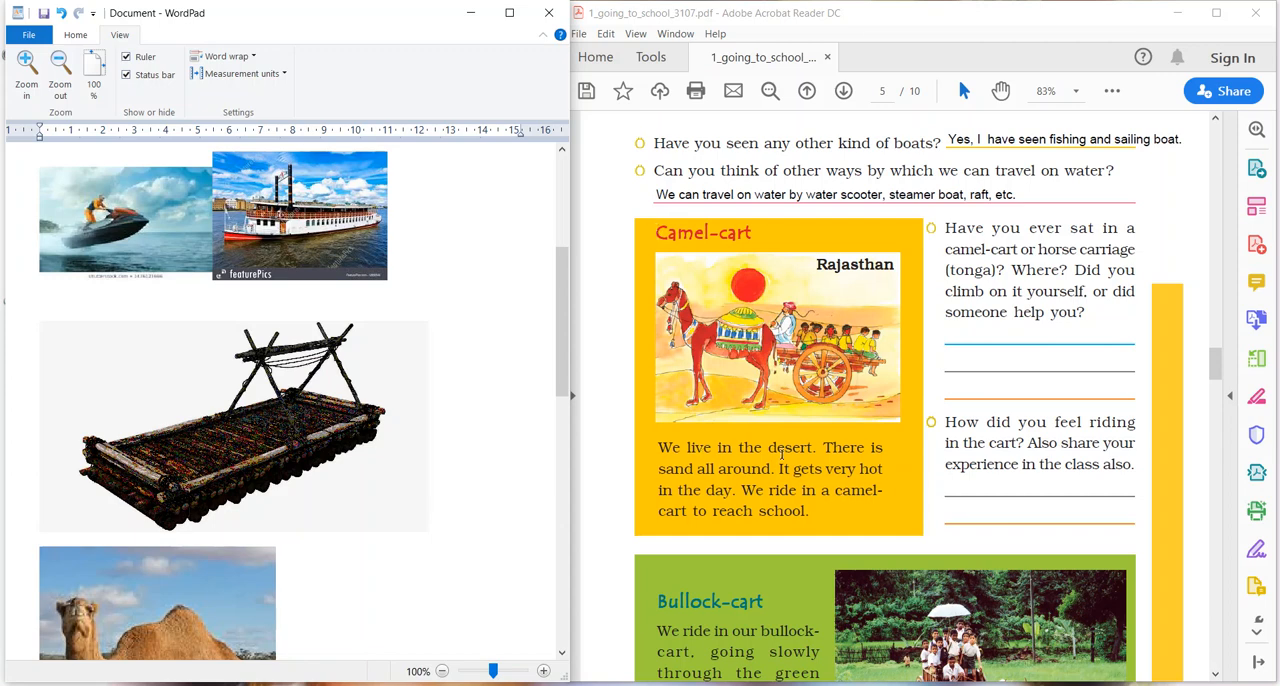
{"action": "double_click", "coordinate": [790, 448]}
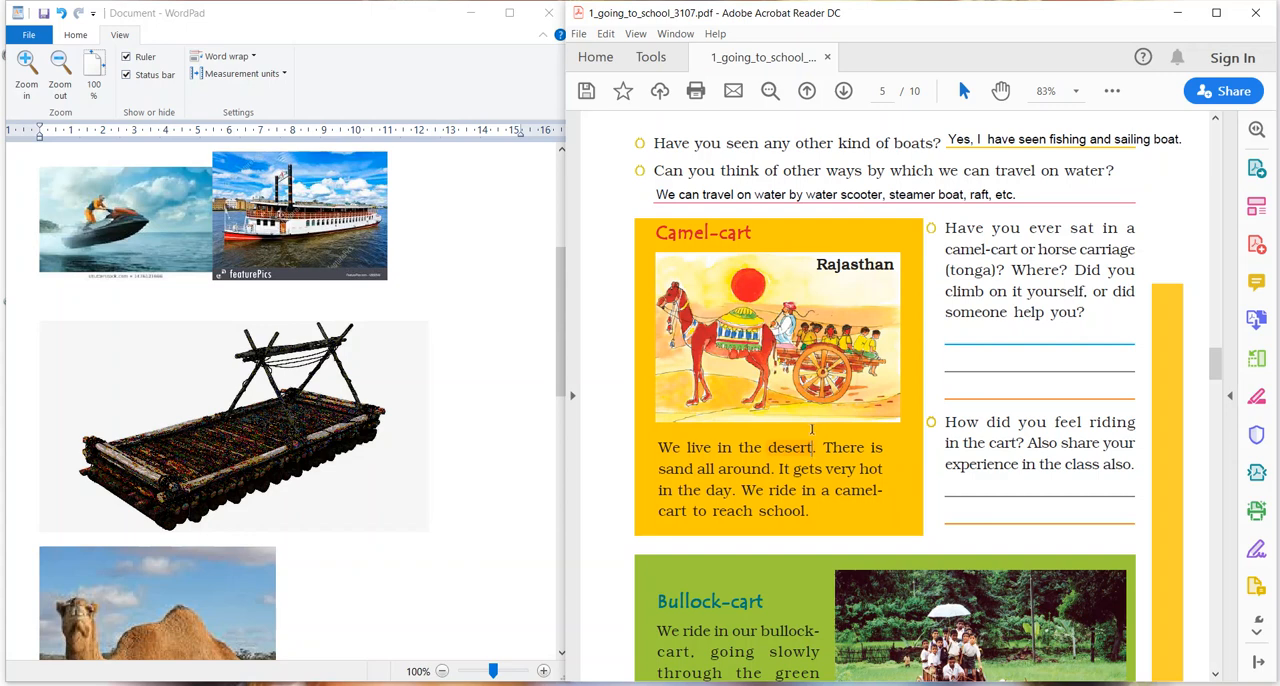
{"action": "mouse_move", "coordinate": [796, 444]}
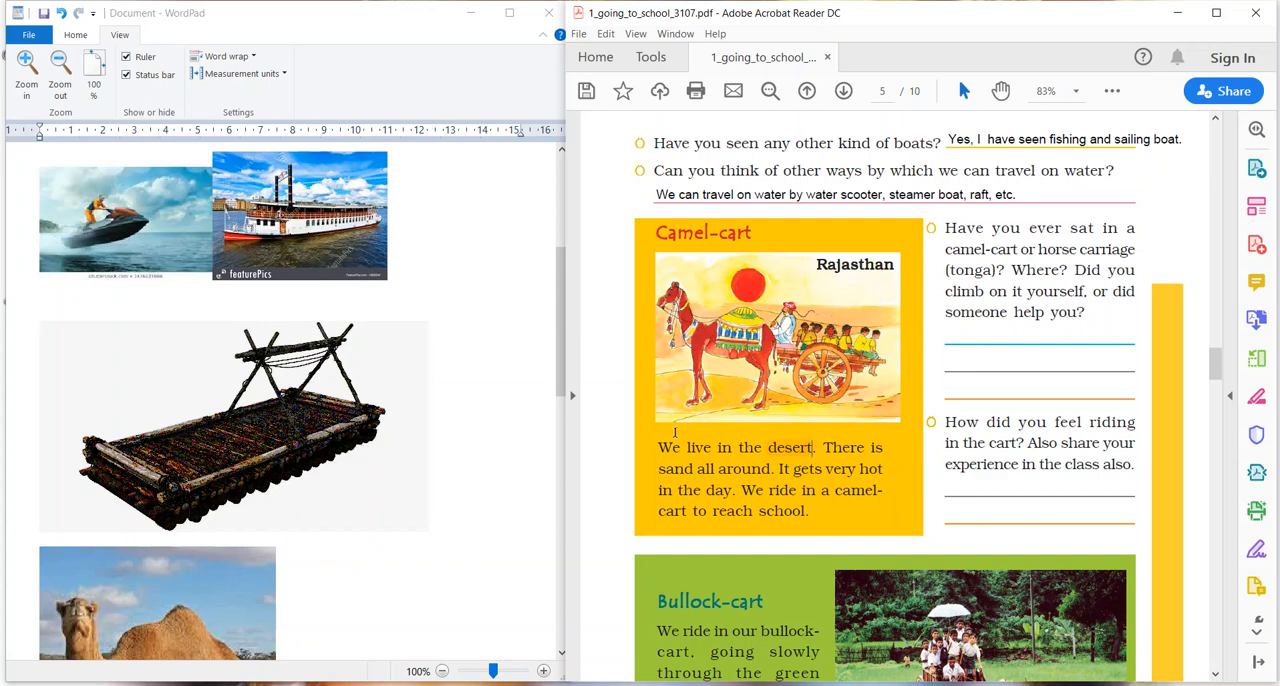
{"action": "mouse_move", "coordinate": [636, 440]}
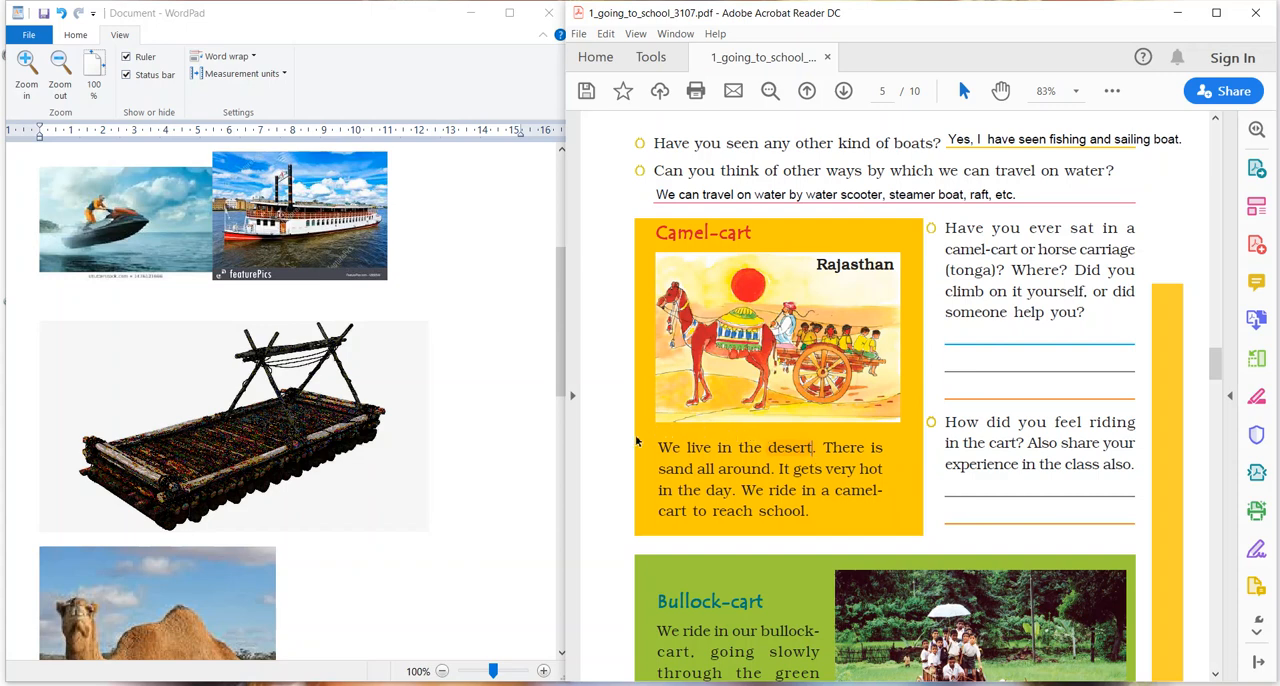
{"action": "mouse_move", "coordinate": [596, 444]}
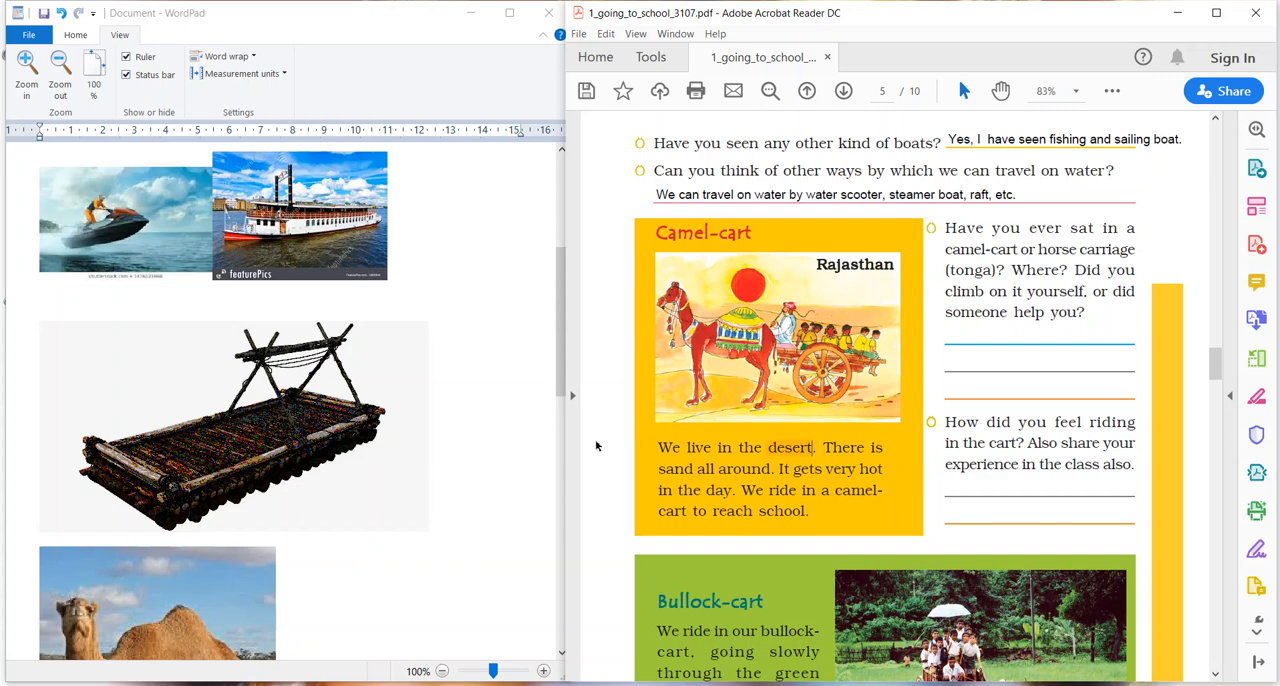
{"action": "mouse_move", "coordinate": [584, 446]}
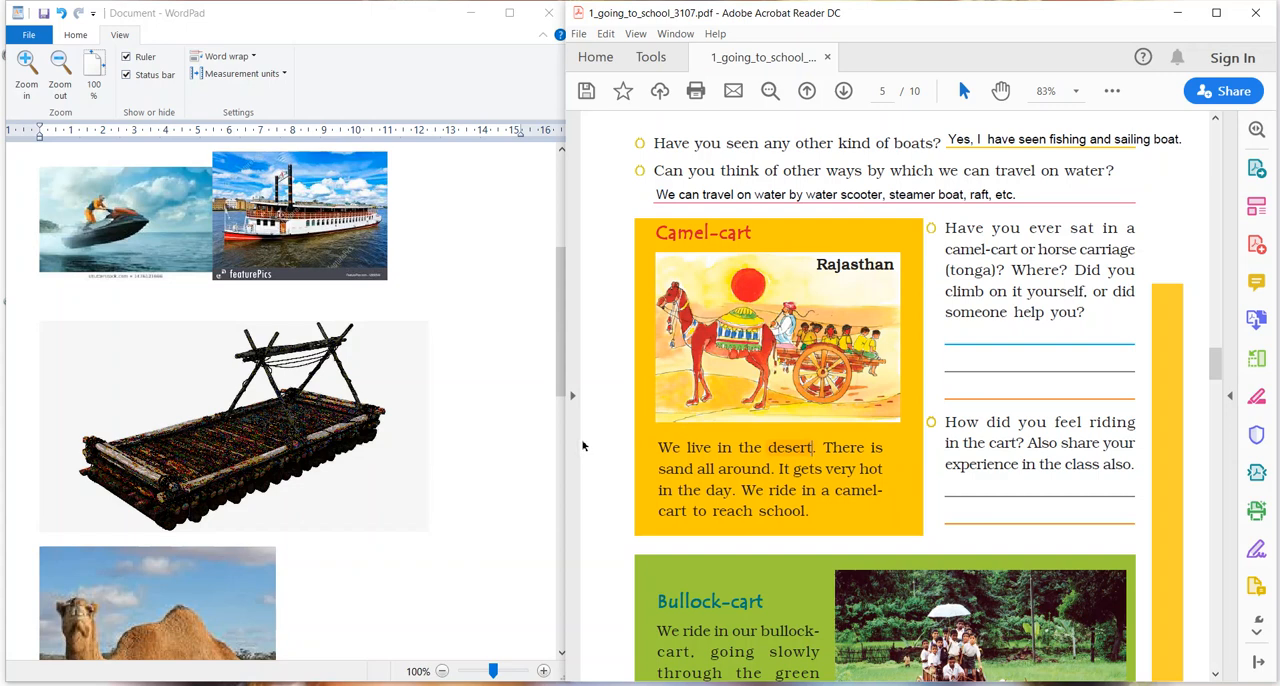
{"action": "mouse_move", "coordinate": [572, 448]}
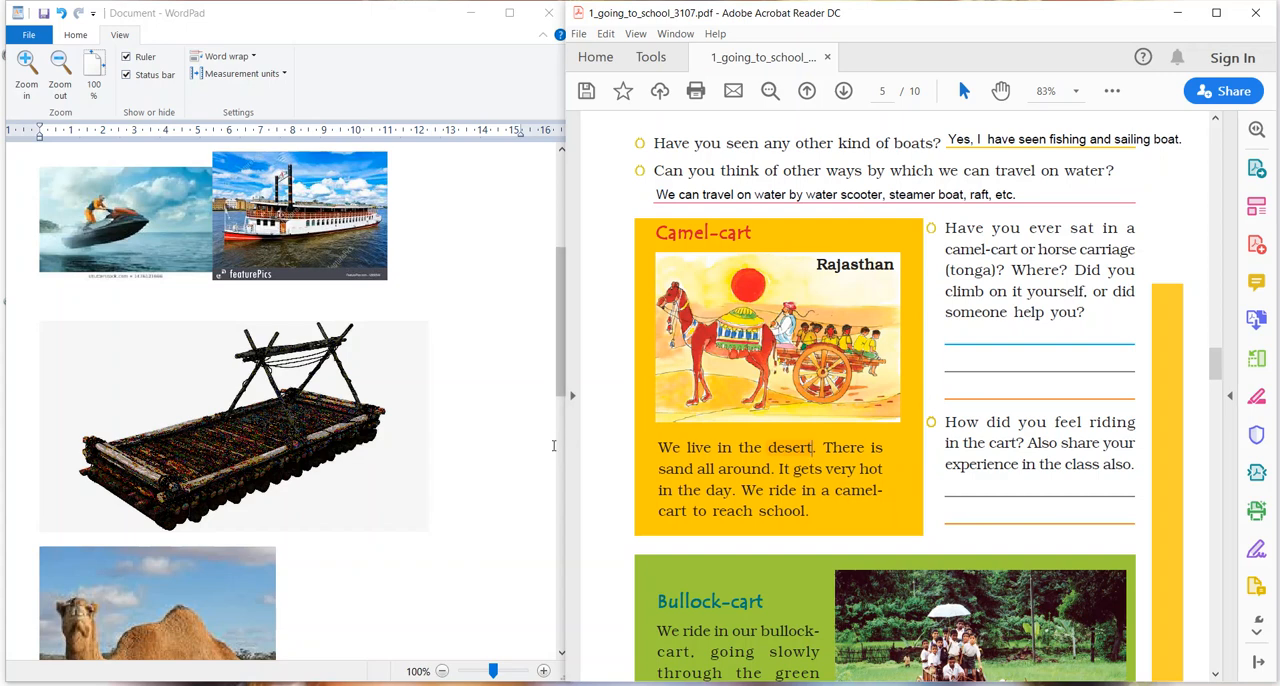
{"action": "mouse_move", "coordinate": [520, 448]}
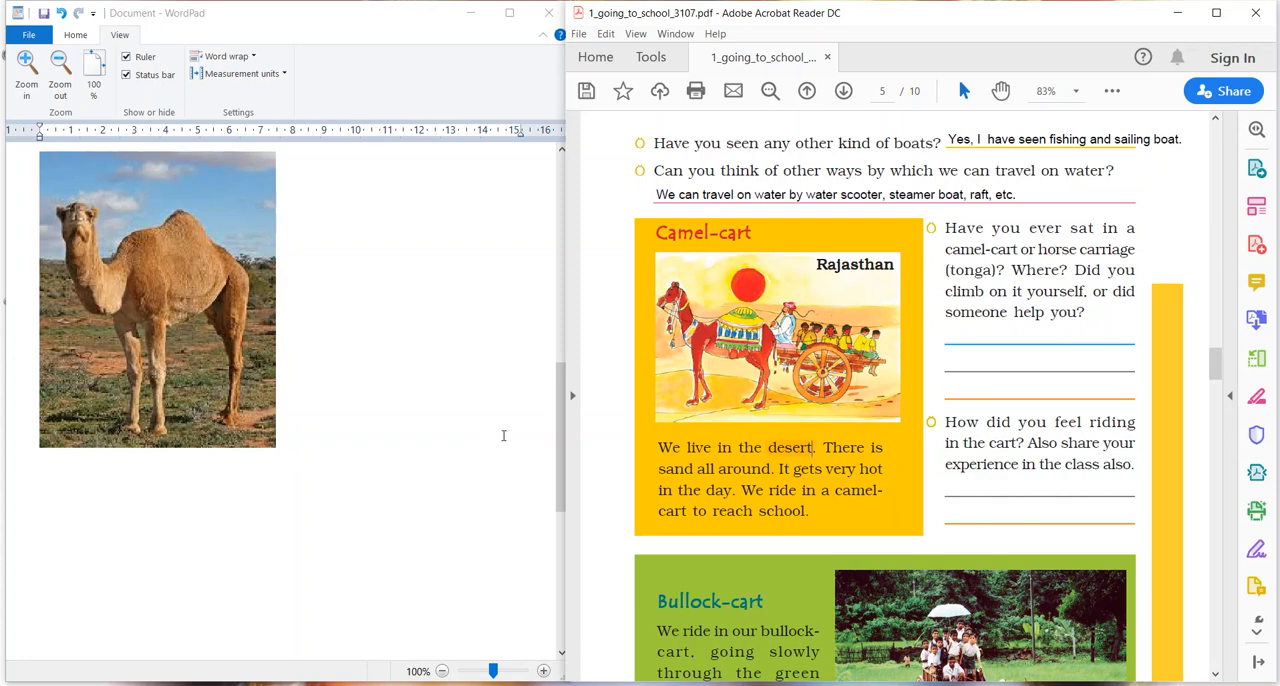
{"action": "mouse_move", "coordinate": [530, 432]}
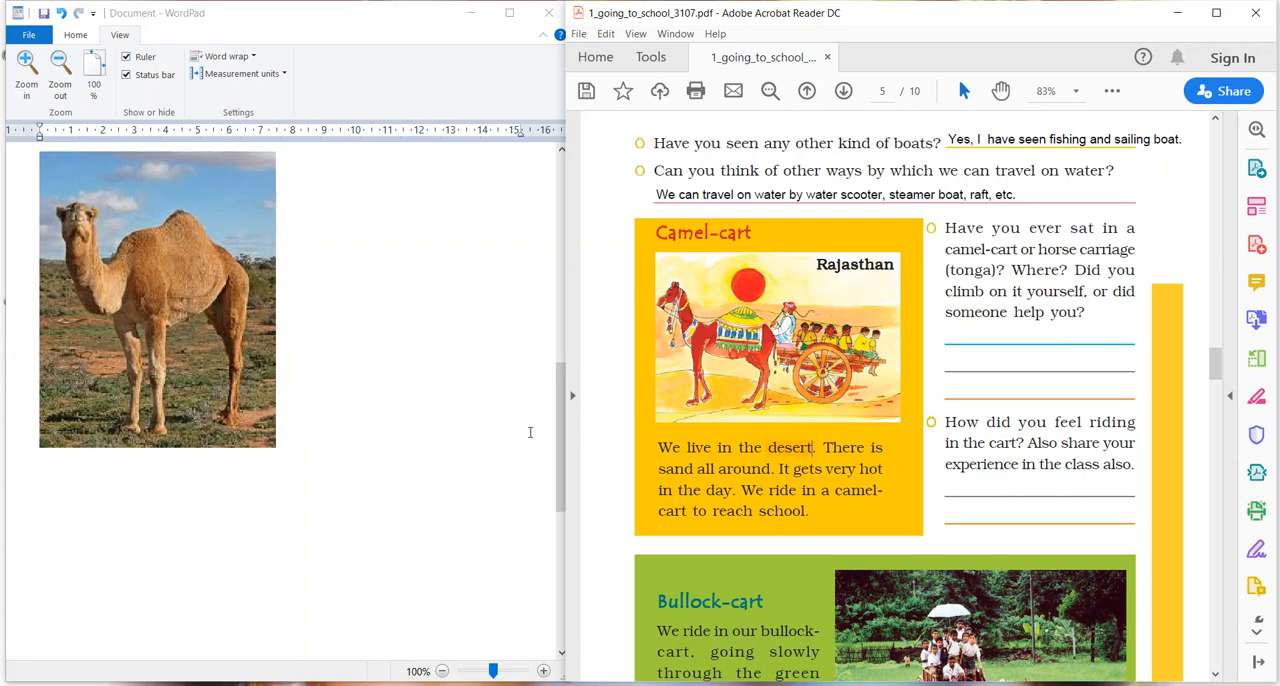
{"action": "mouse_move", "coordinate": [538, 430]}
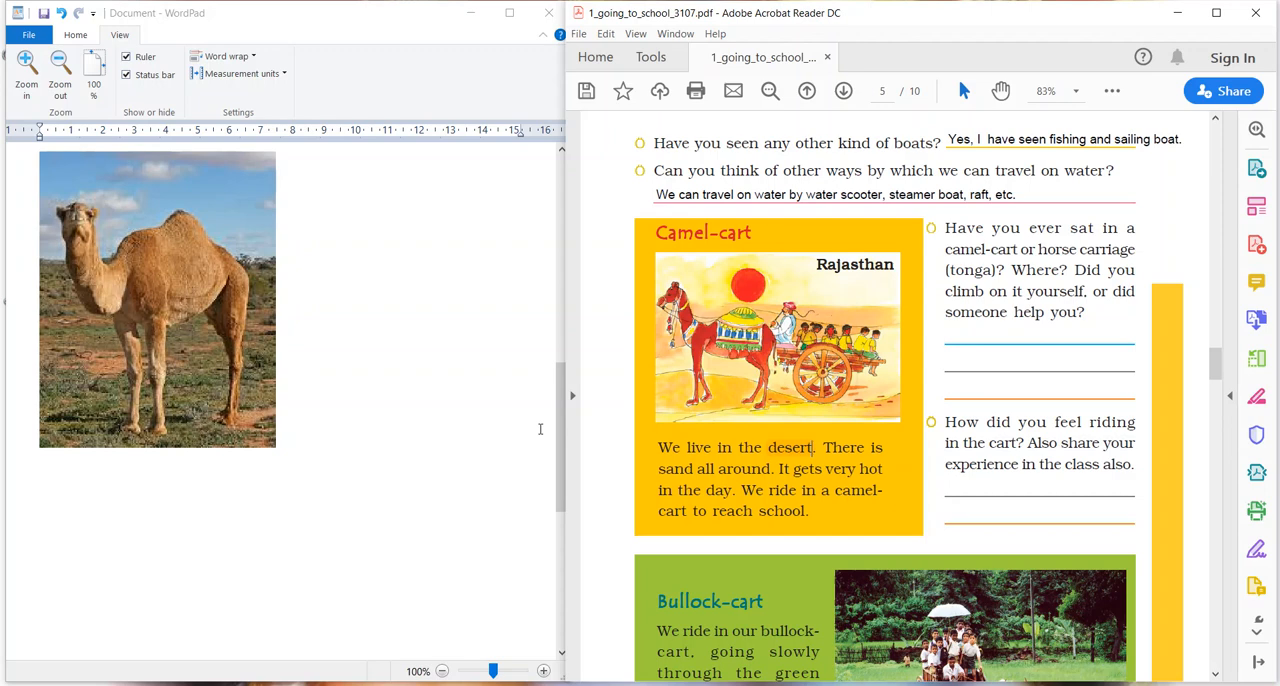
{"action": "mouse_move", "coordinate": [532, 398]}
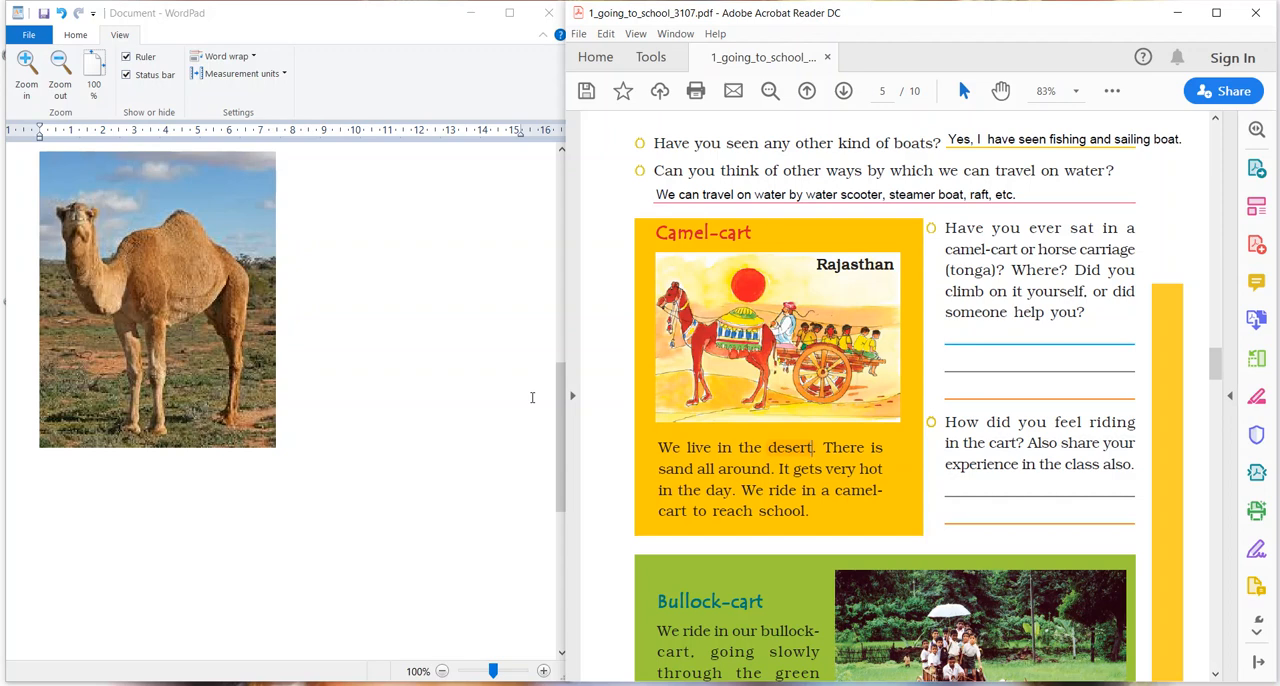
{"action": "mouse_move", "coordinate": [530, 396]}
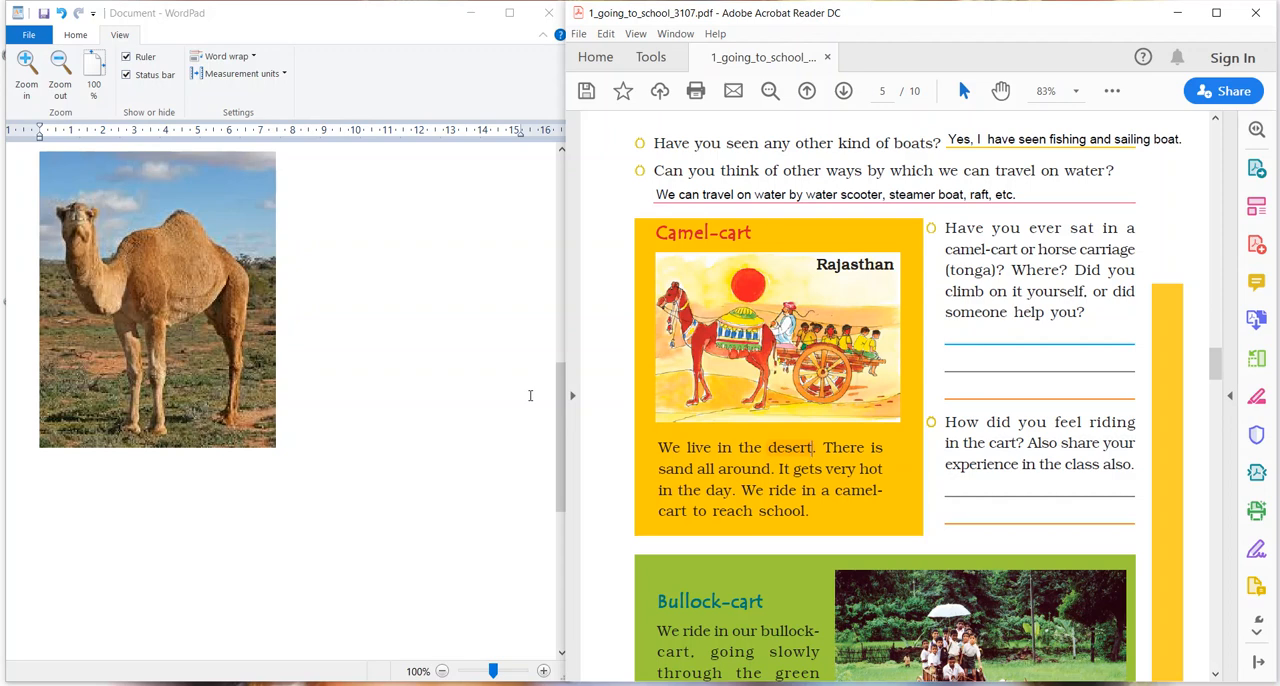
{"action": "mouse_move", "coordinate": [472, 376]}
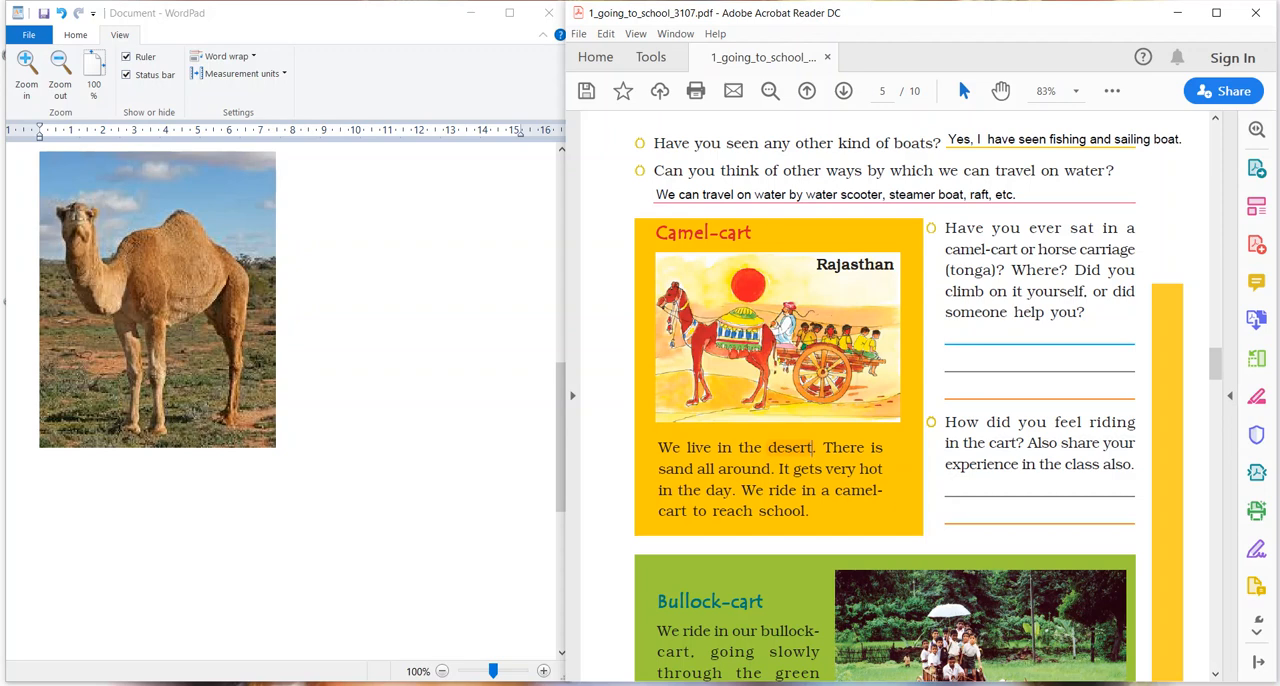
{"action": "mouse_move", "coordinate": [320, 456]}
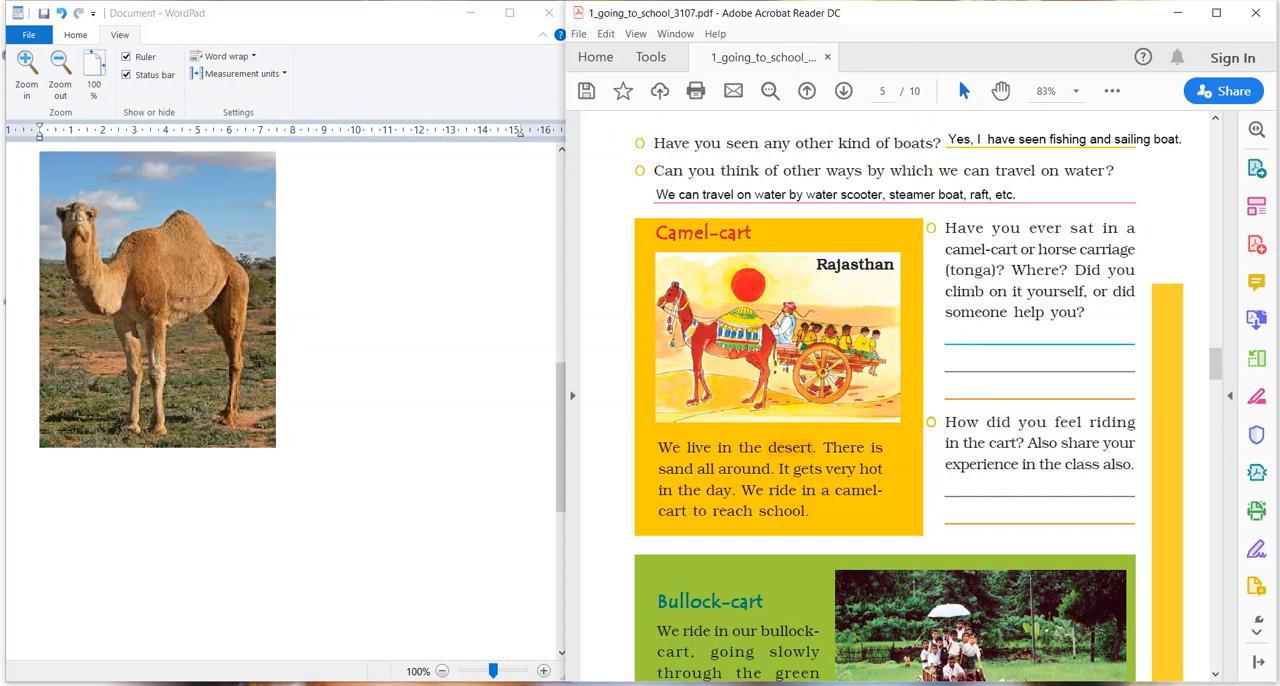
{"action": "left_click", "coordinate": [812, 448]}
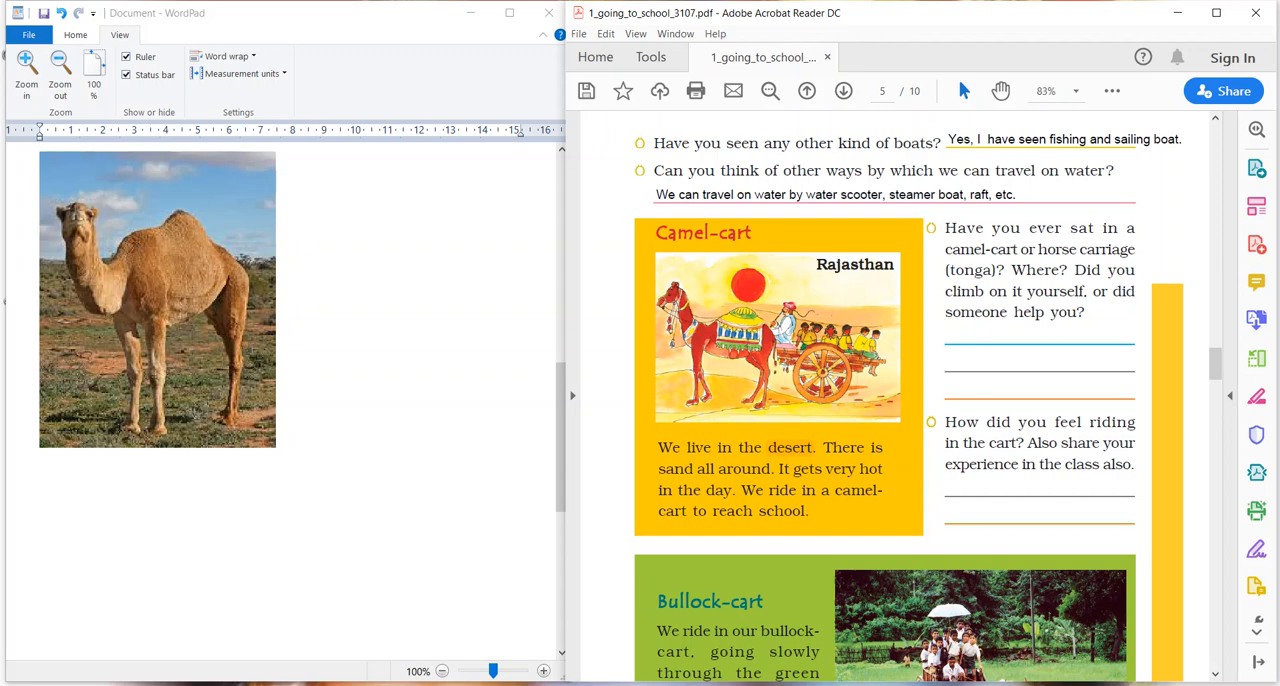
{"action": "mouse_move", "coordinate": [352, 344]}
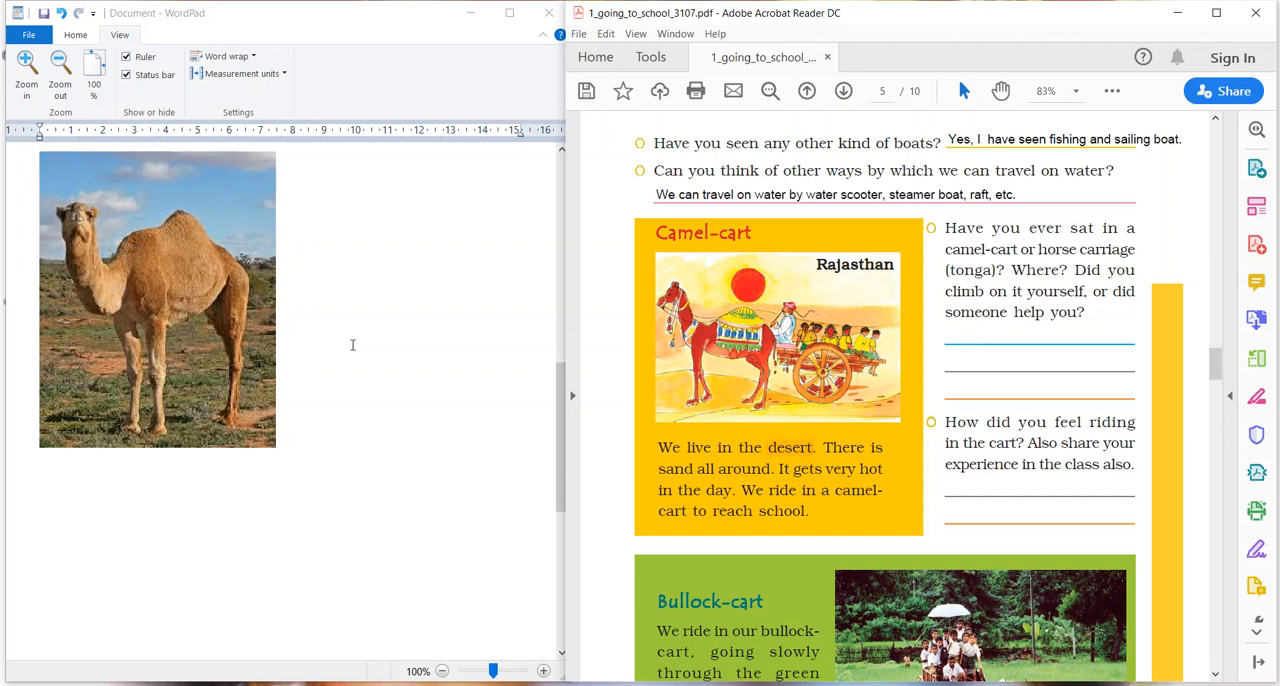
{"action": "mouse_move", "coordinate": [364, 340]}
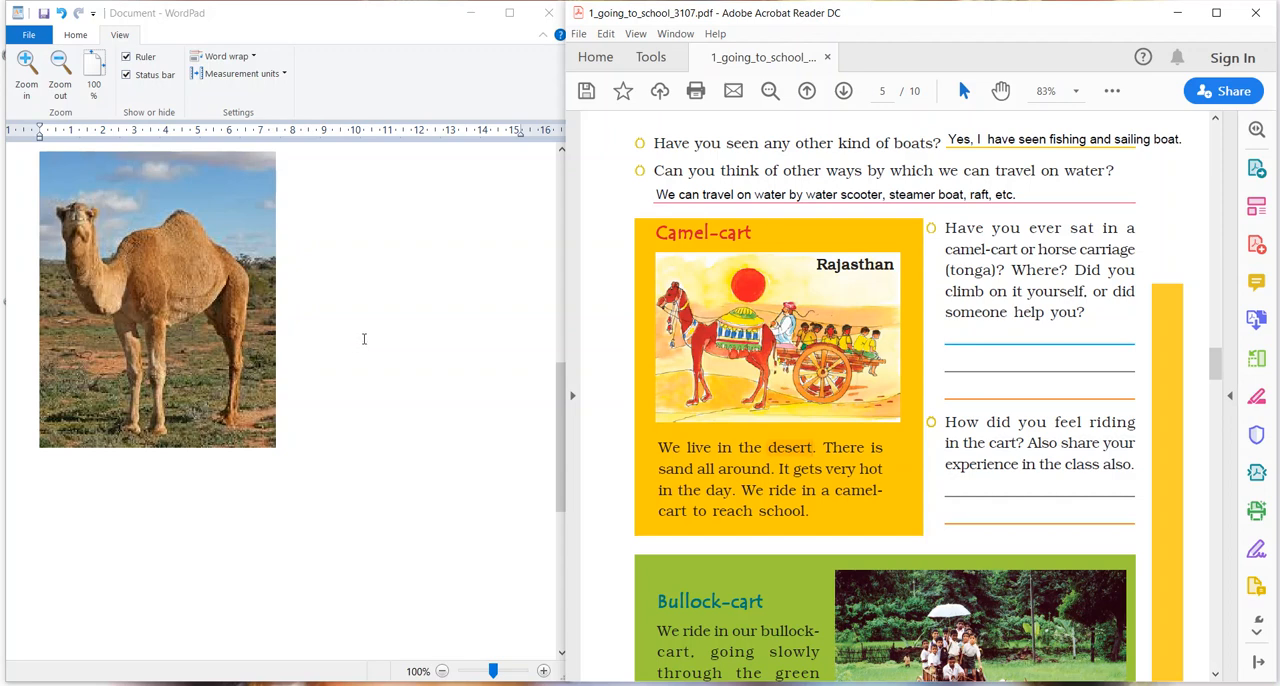
{"action": "mouse_move", "coordinate": [432, 340]}
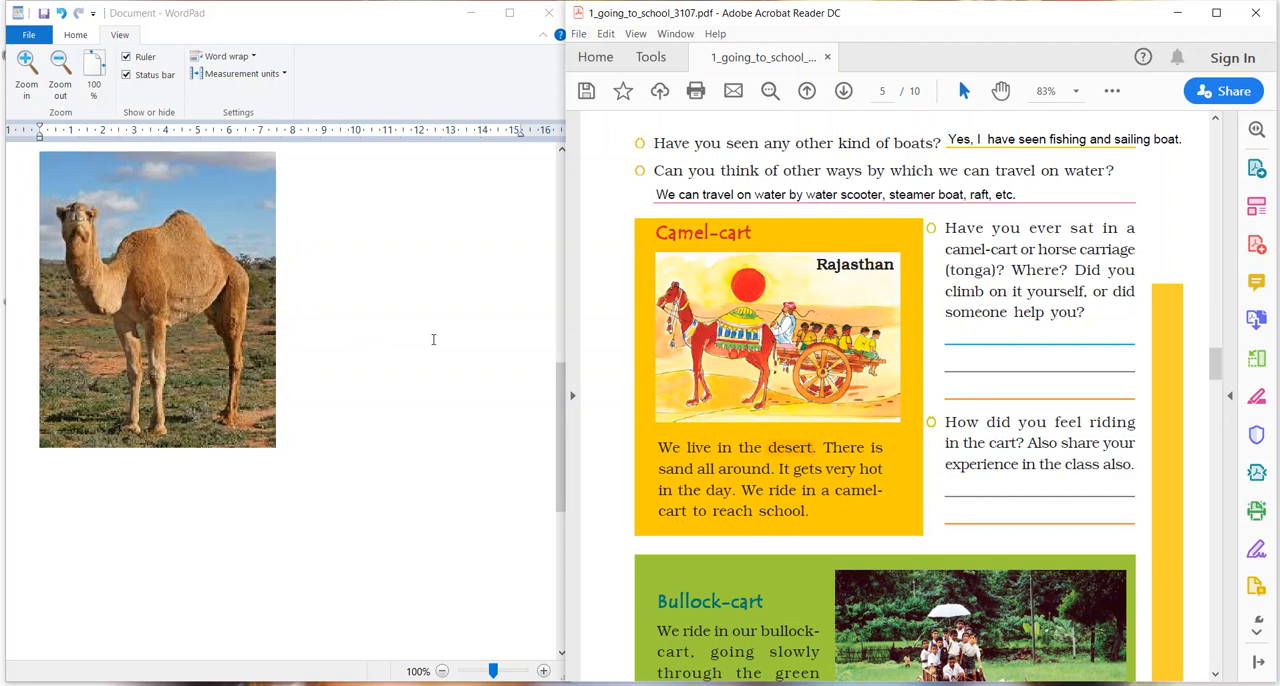
{"action": "mouse_move", "coordinate": [620, 370]}
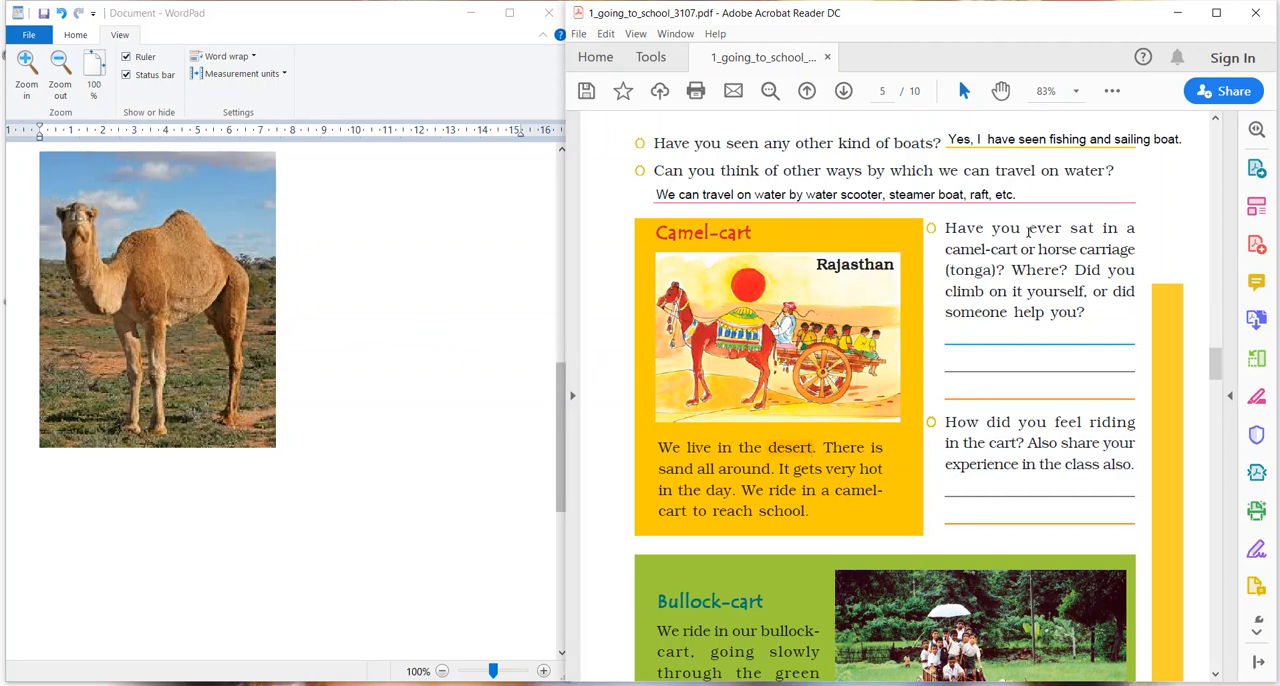
{"action": "mouse_move", "coordinate": [1036, 268]}
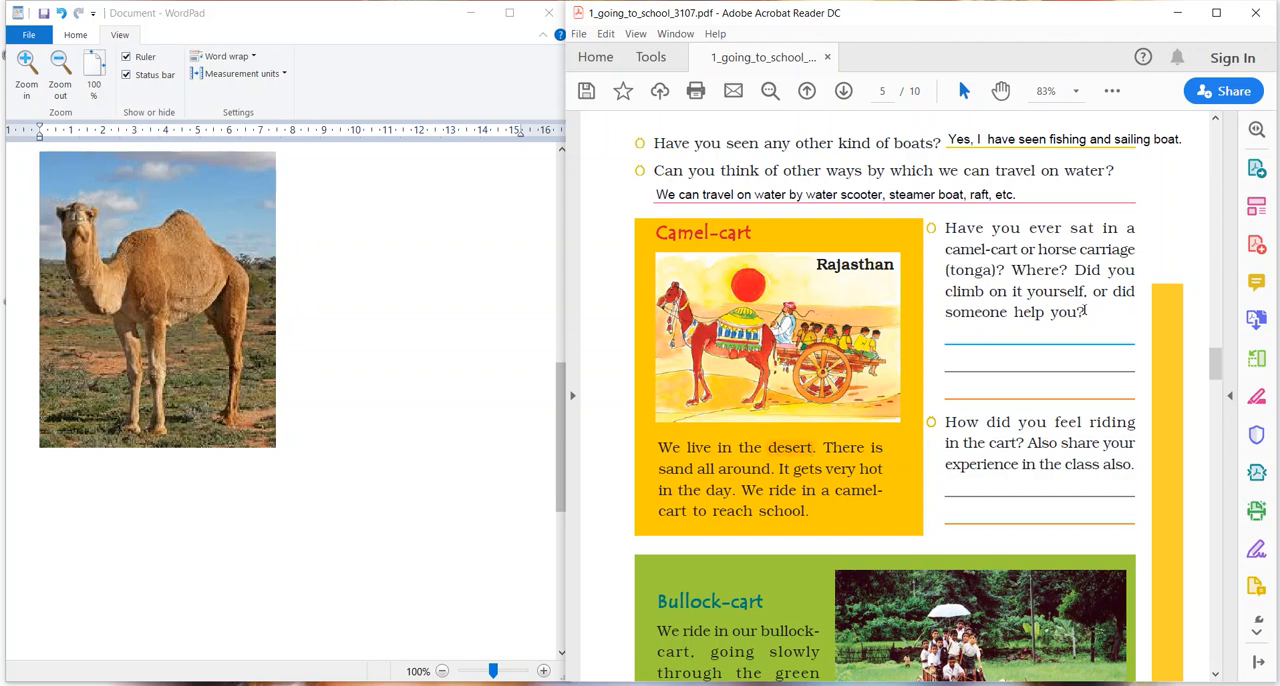
Scroll page 5 down until the full Bullock-cart passage and Village in the plains picture show
{"action": "scroll", "scroll_direction": "down", "scroll_amount": 3}
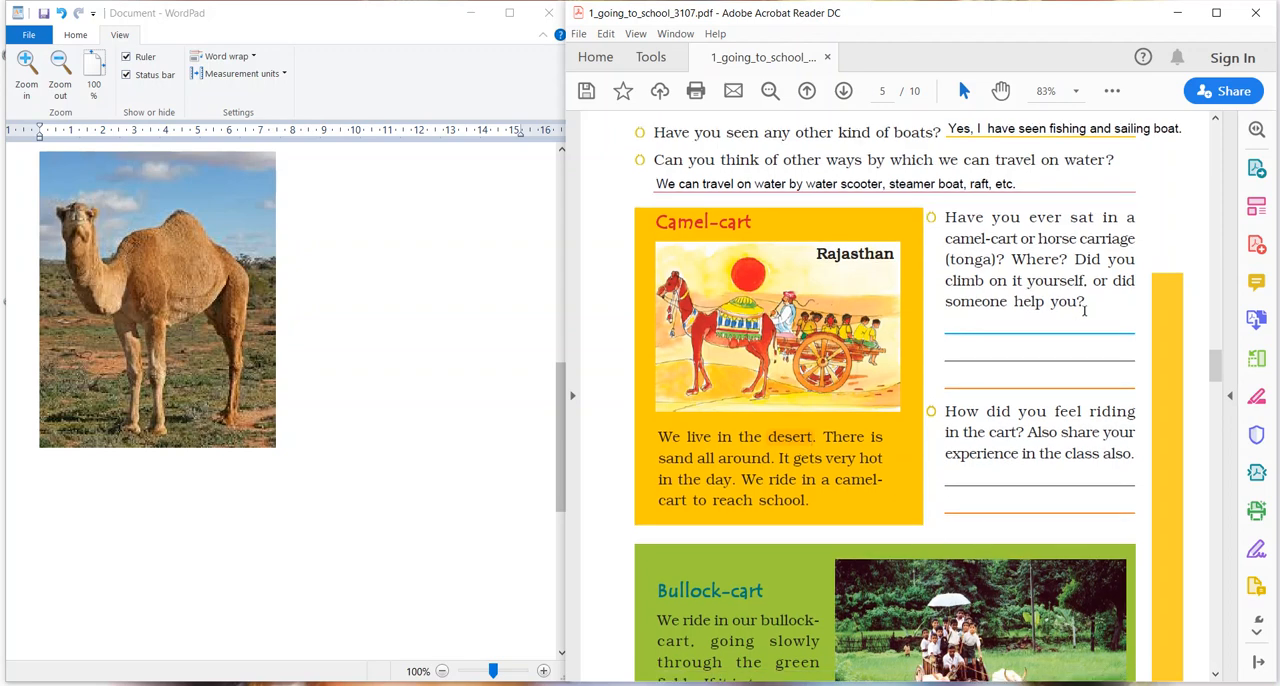
{"action": "scroll", "scroll_direction": "down", "scroll_amount": 3}
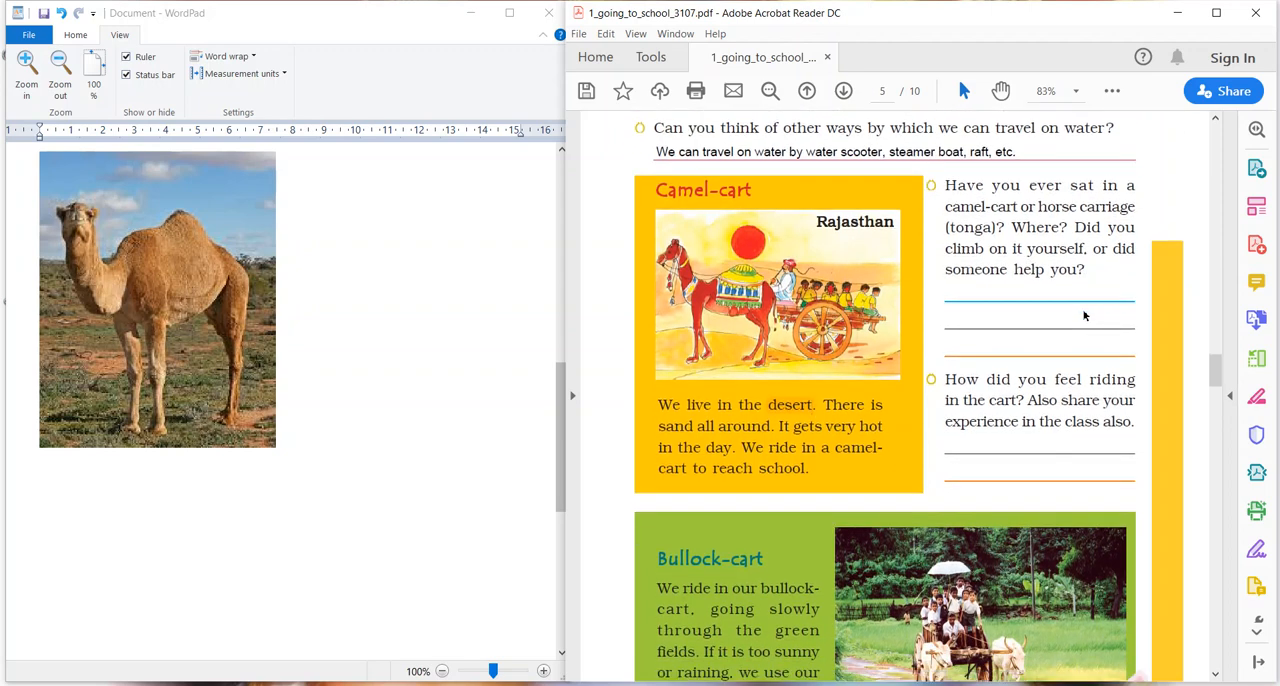
{"action": "scroll", "scroll_direction": "down", "scroll_amount": 3}
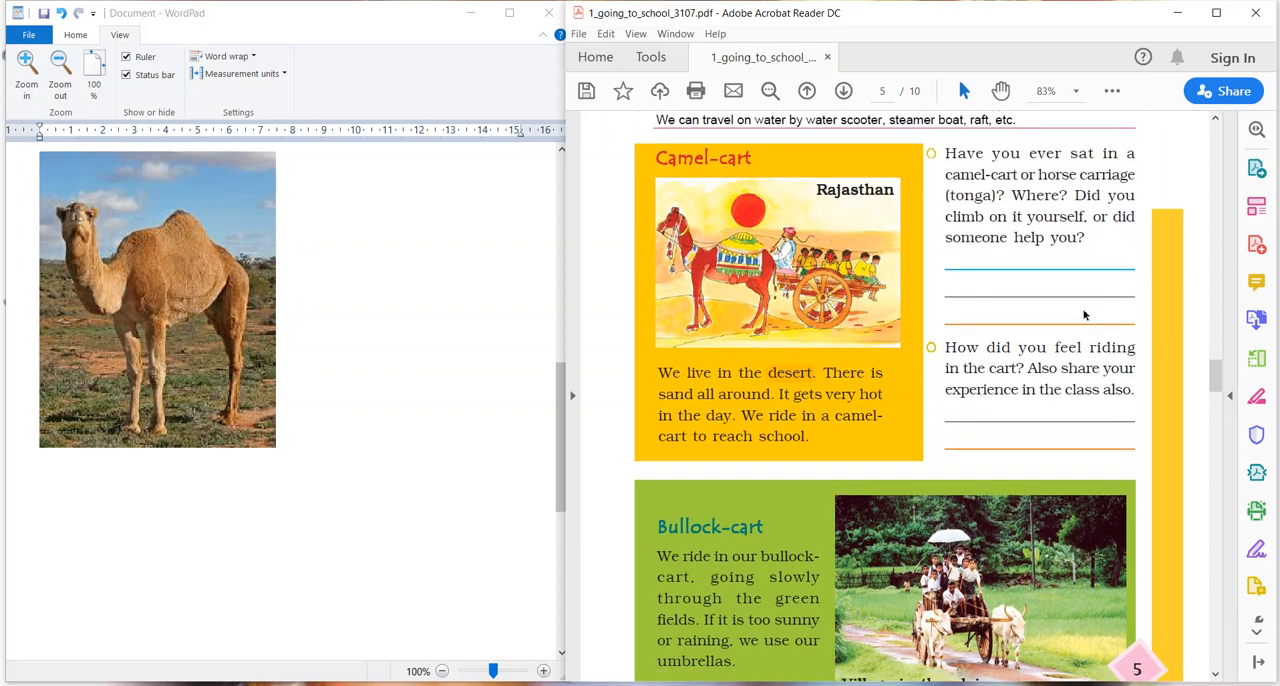
{"action": "scroll", "scroll_direction": "down", "scroll_amount": 3}
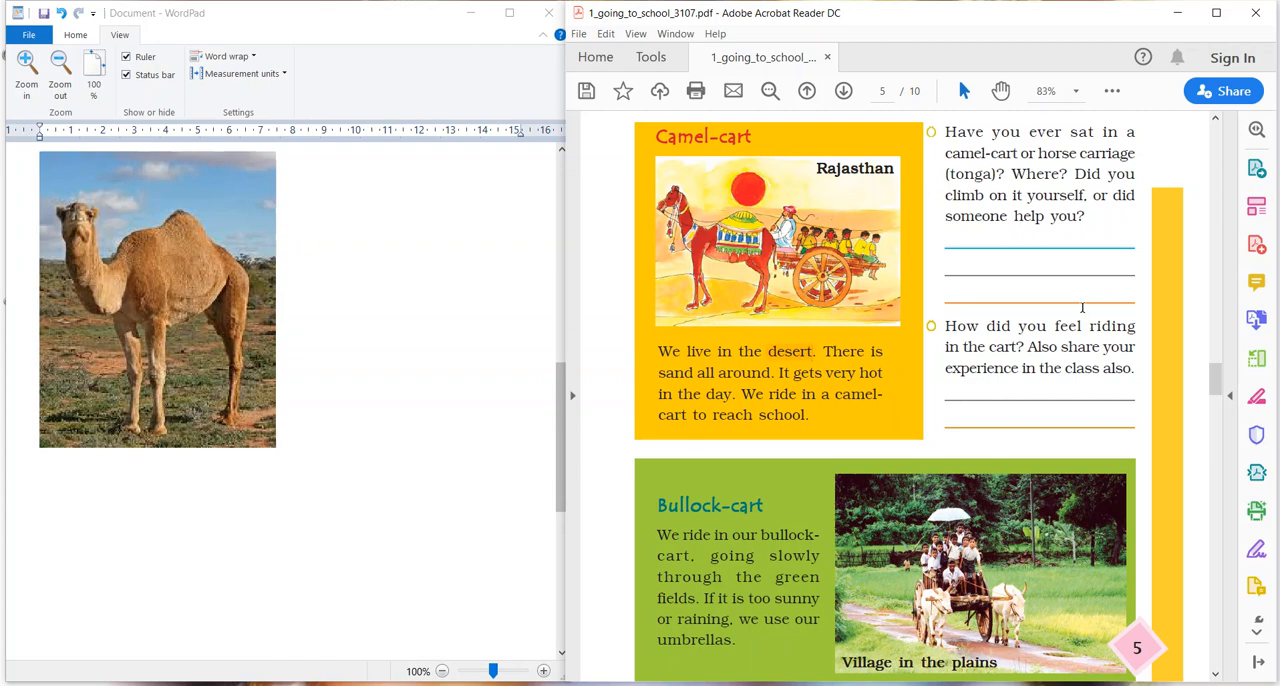
{"action": "left_click", "coordinate": [816, 350]}
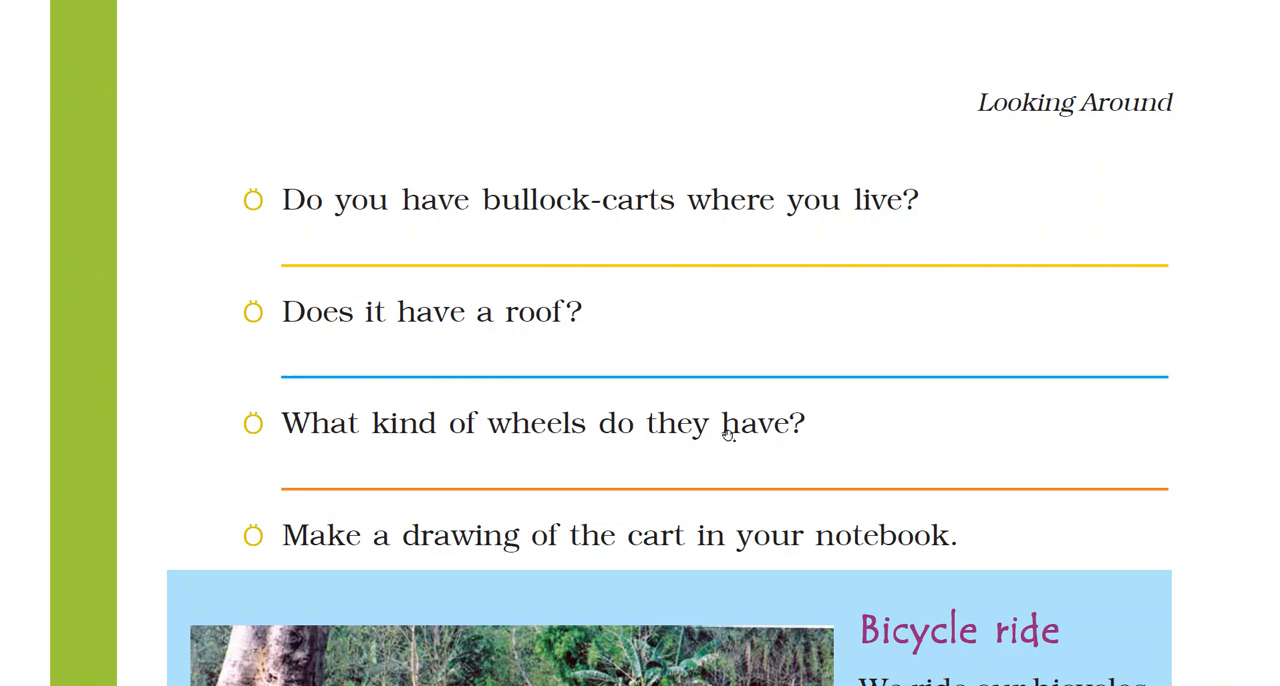
{"action": "mouse_move", "coordinate": [768, 260]}
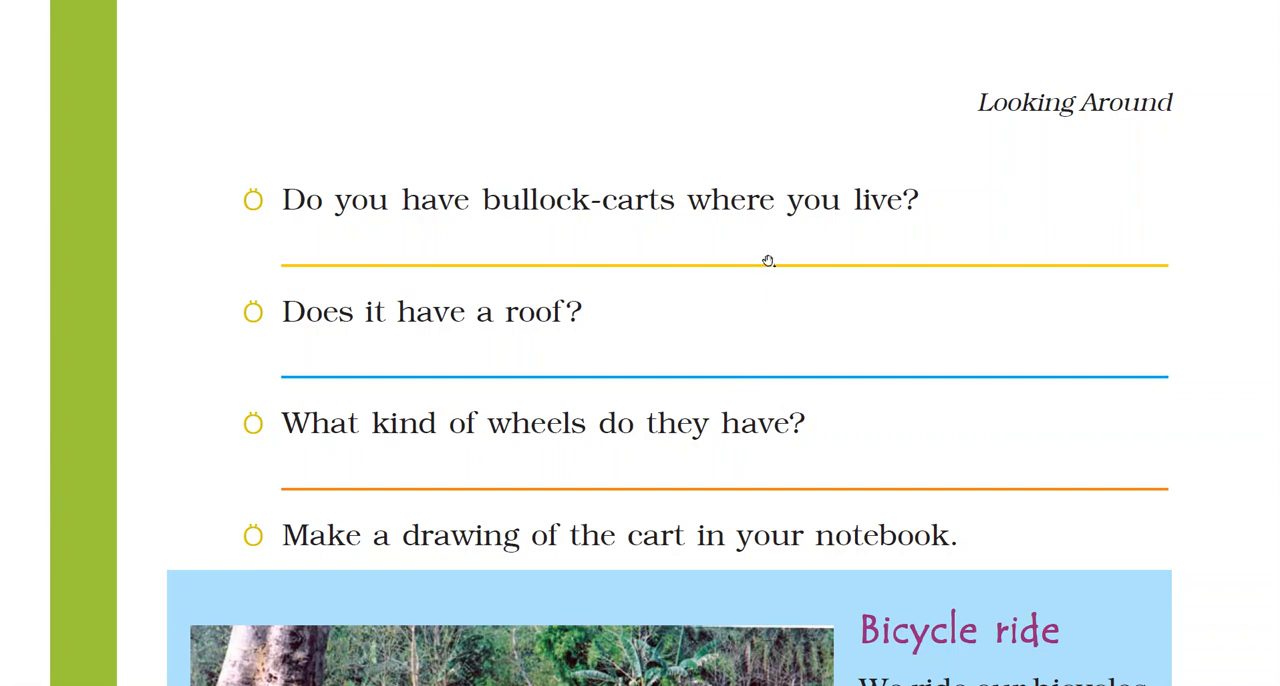
{"action": "mouse_move", "coordinate": [772, 246]}
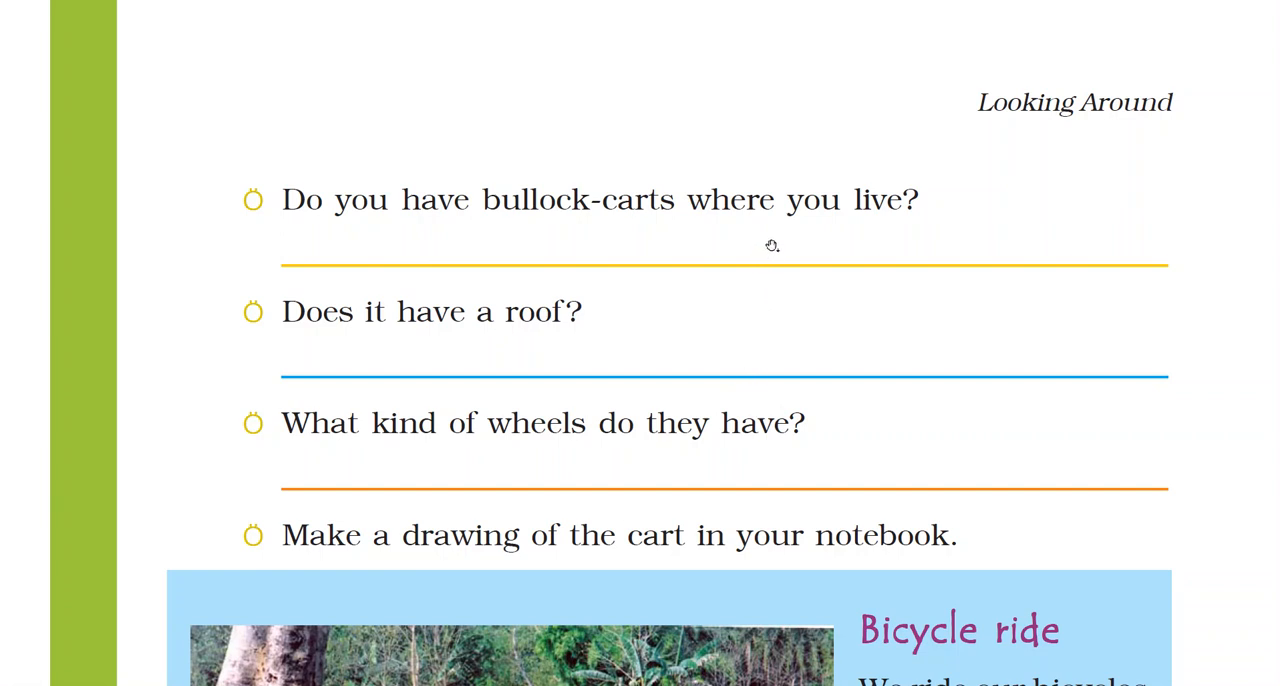